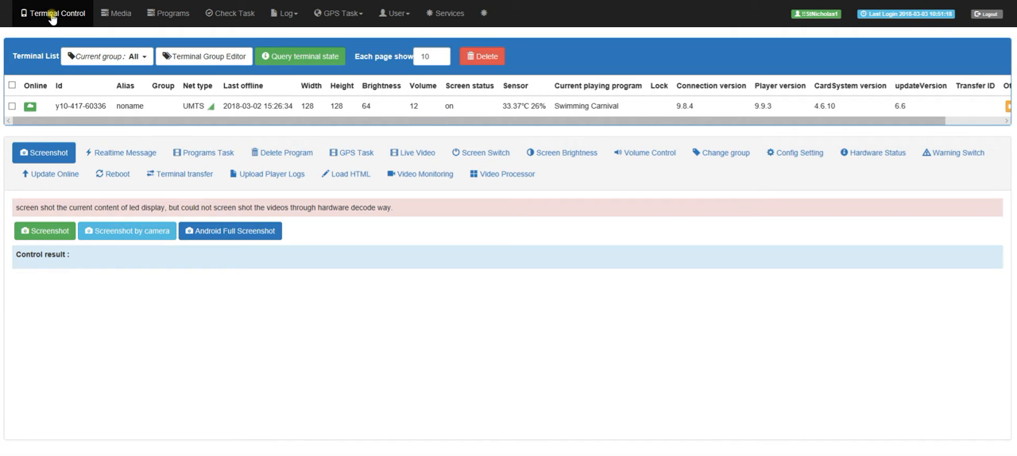
mouse_move(168, 112)
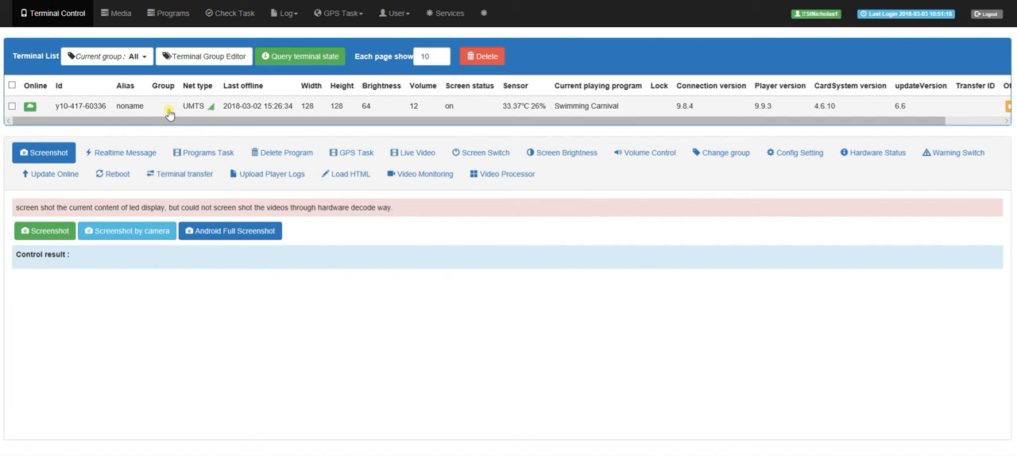
mouse_move(582, 114)
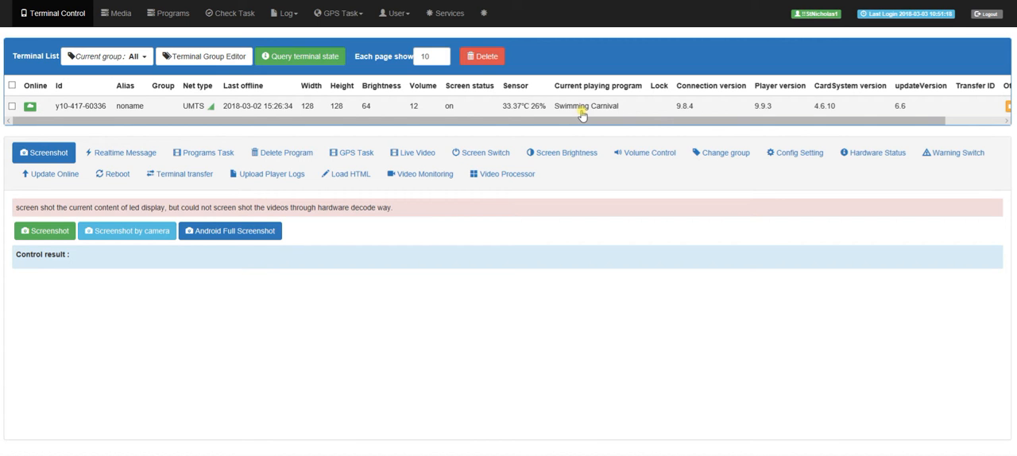
mouse_move(612, 114)
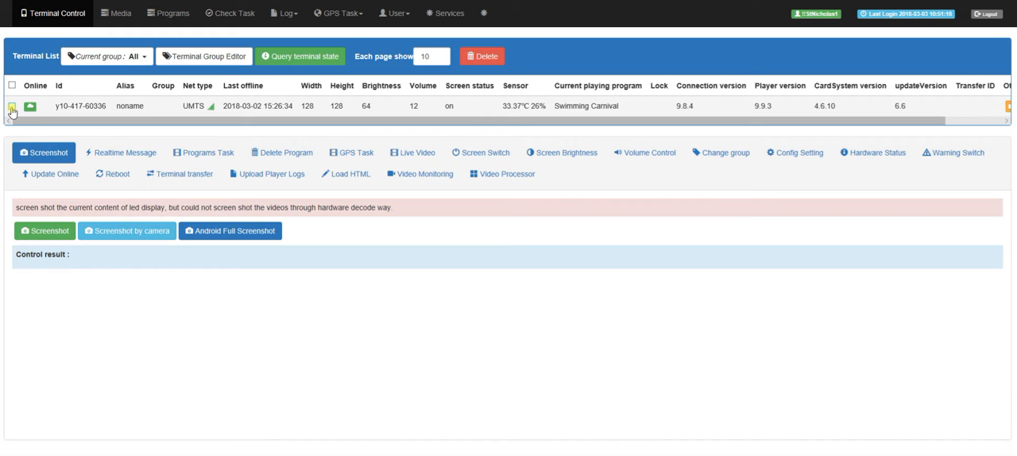
Step: Select the online sign and create a new advanced program sized 256 by 128
click(13, 105)
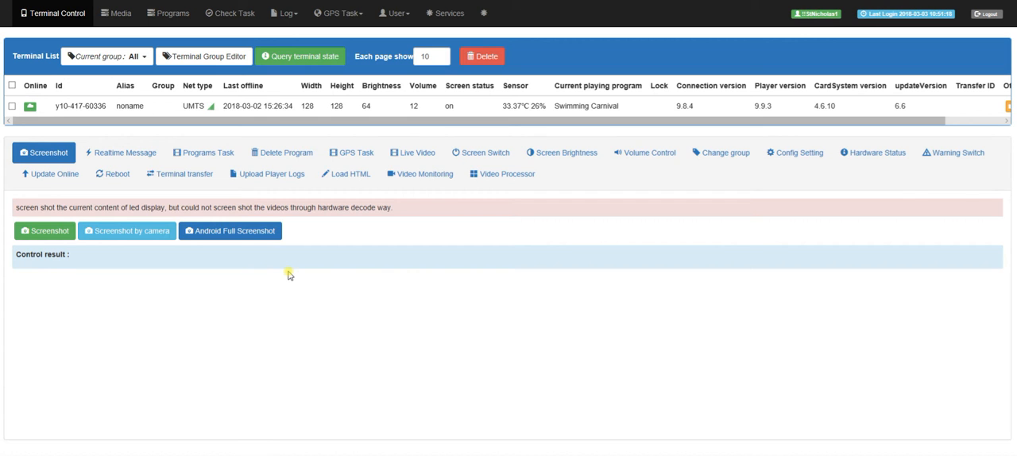
mouse_move(588, 110)
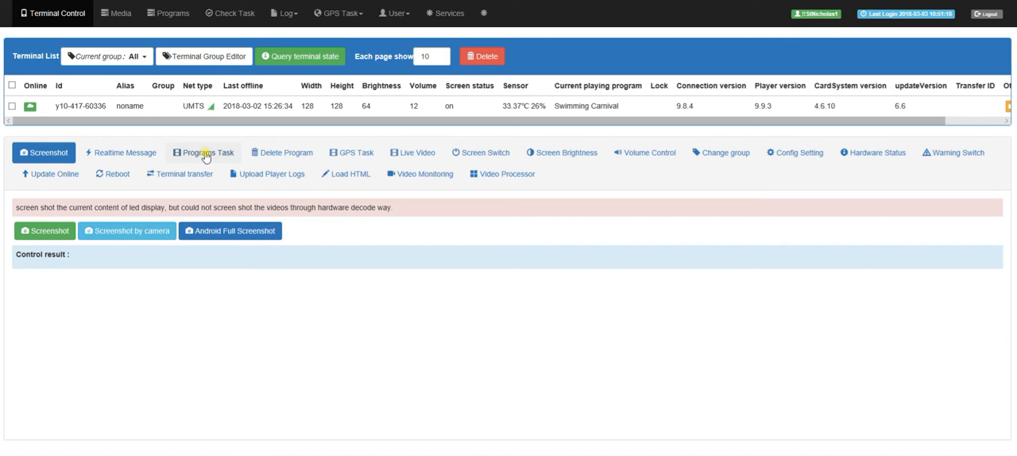
mouse_move(232, 118)
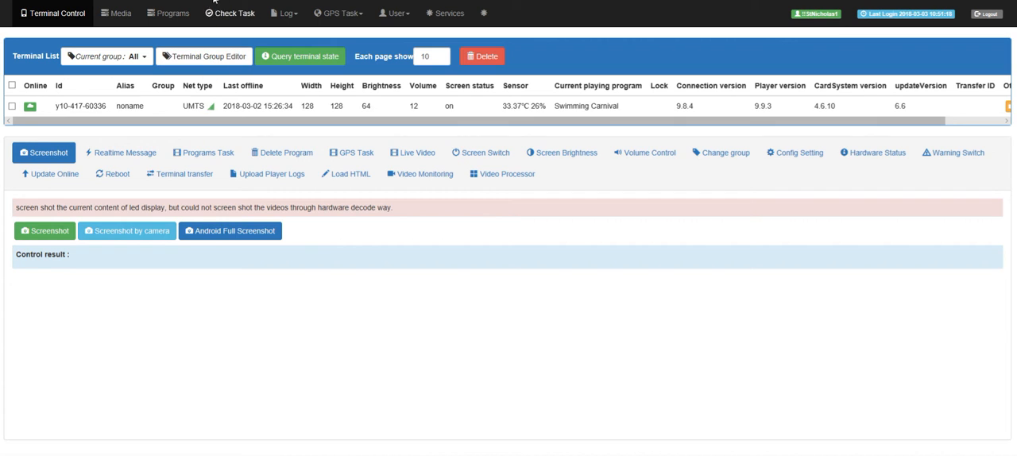
mouse_move(210, 10)
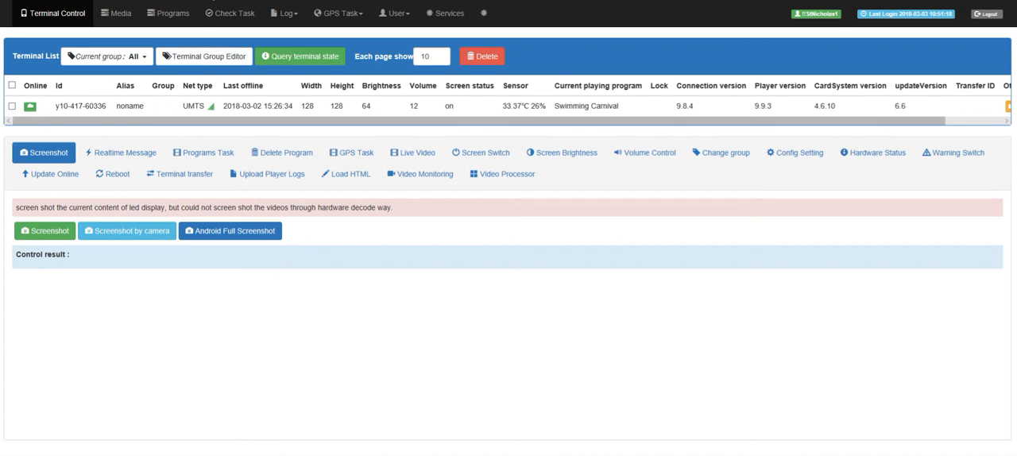
mouse_move(233, 137)
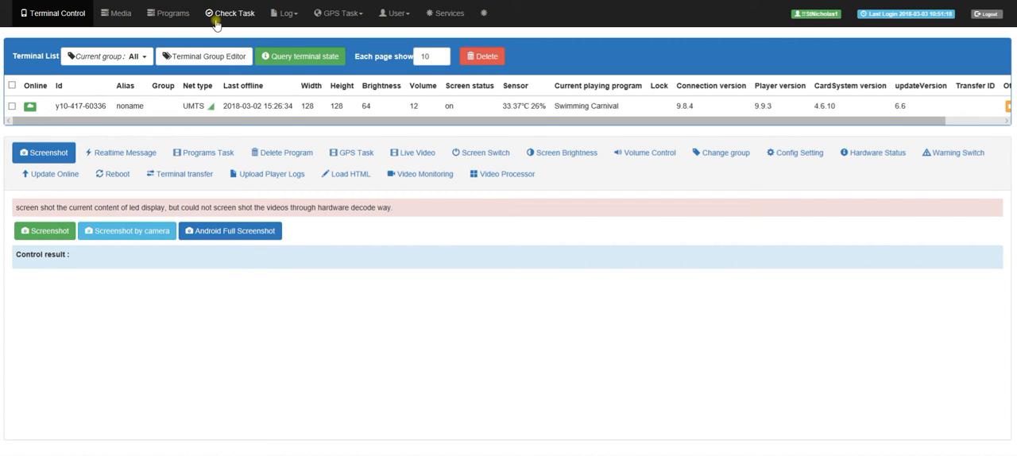
mouse_move(204, 56)
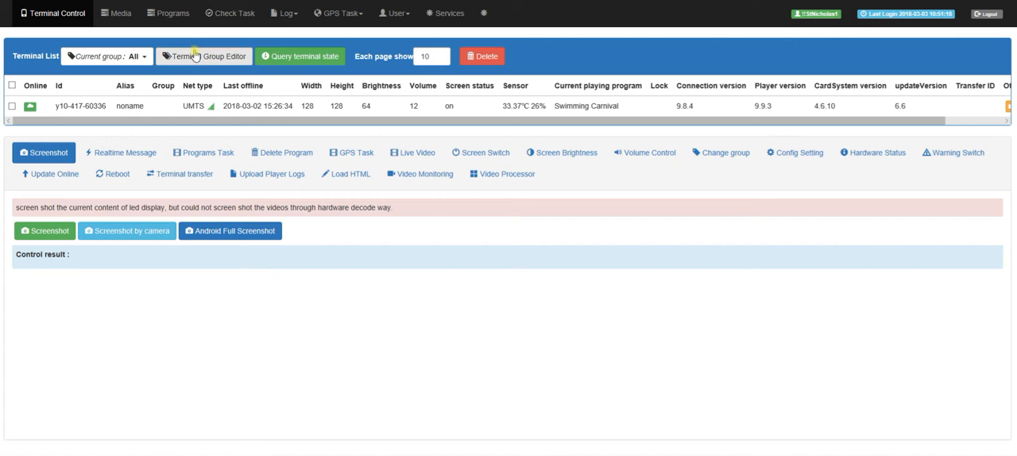
mouse_move(230, 13)
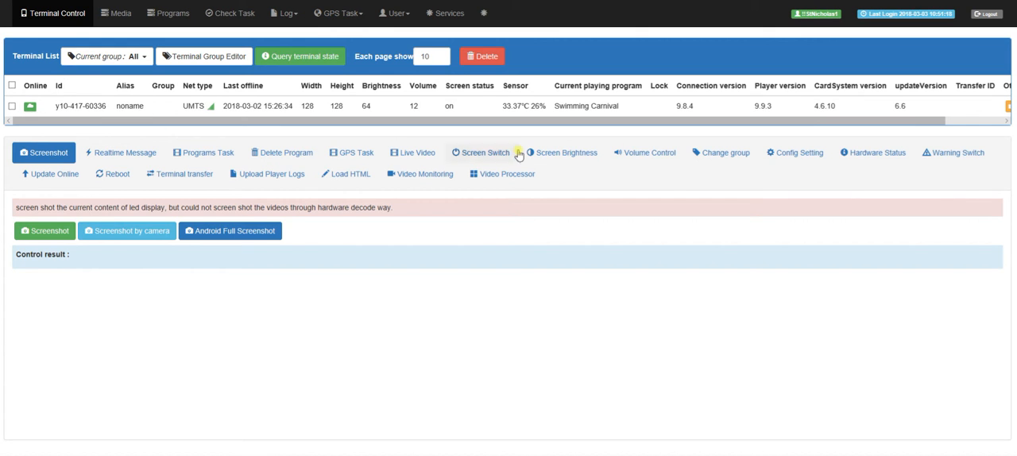
mouse_move(539, 104)
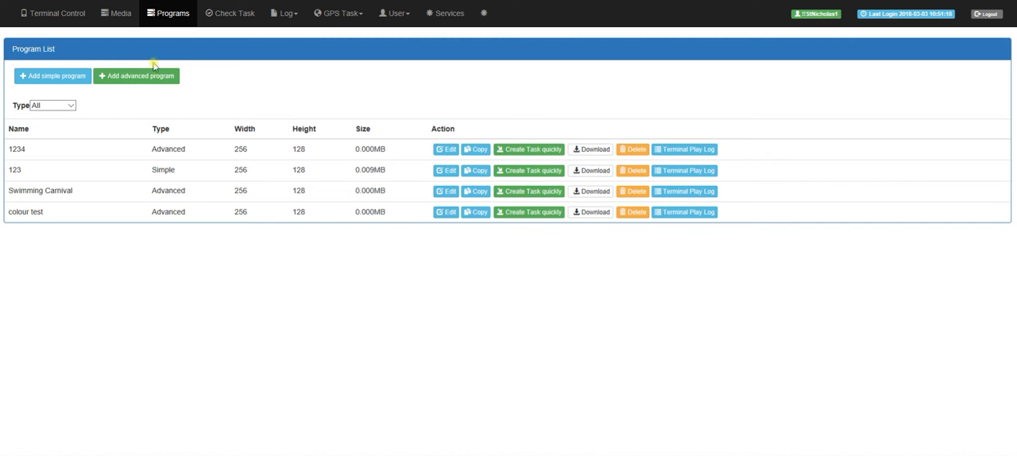
mouse_move(143, 82)
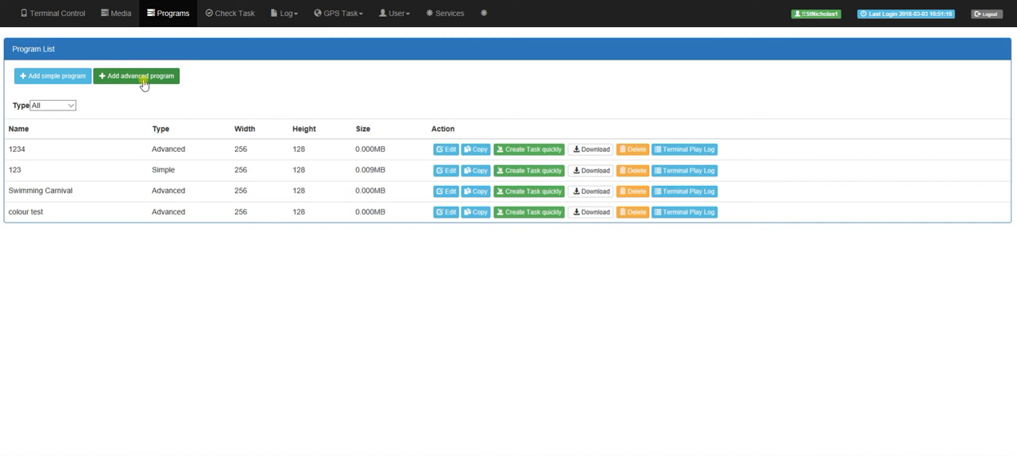
click(137, 77)
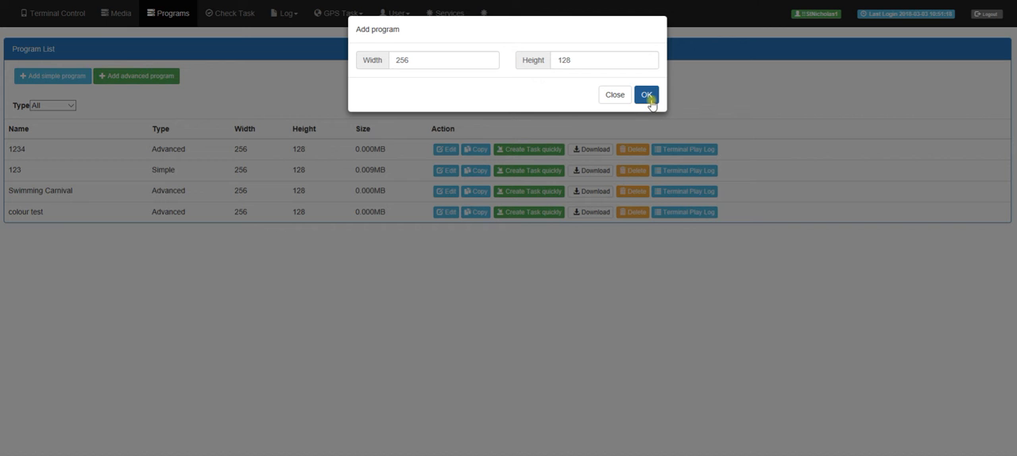
click(645, 96)
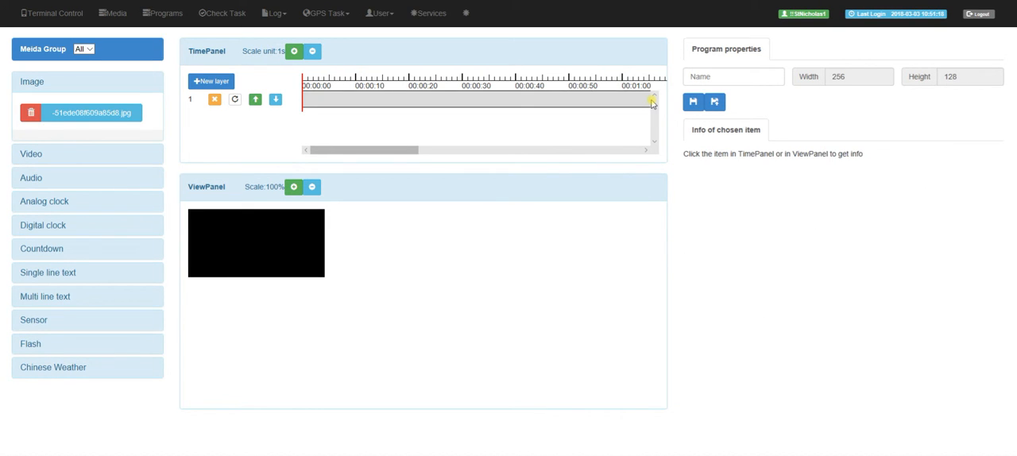
mouse_move(553, 127)
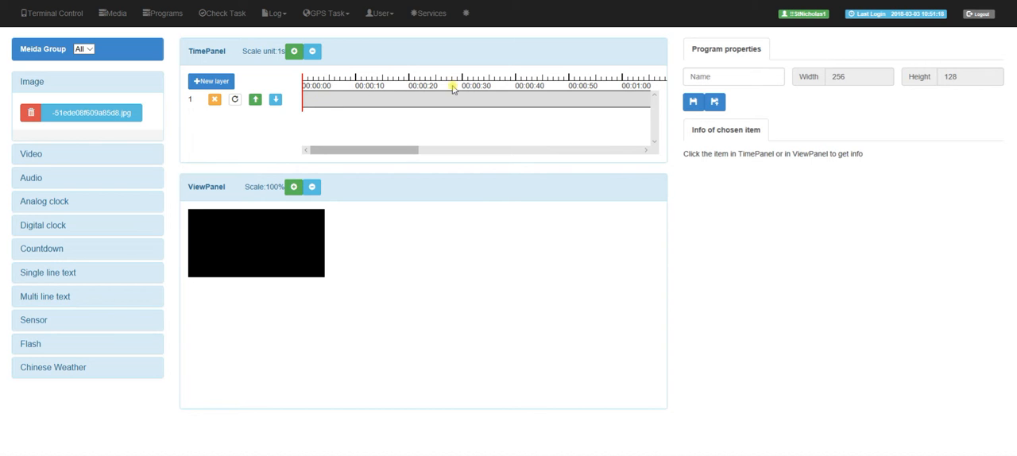
mouse_move(337, 102)
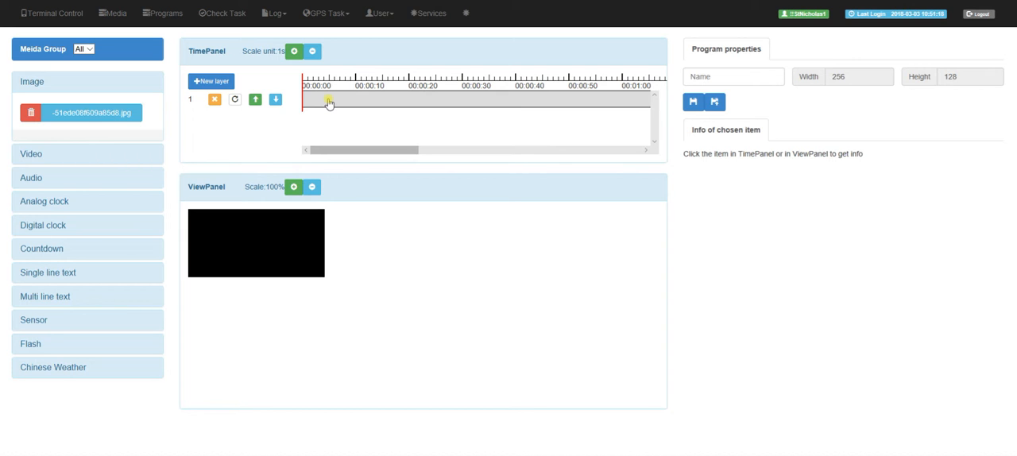
mouse_move(83, 289)
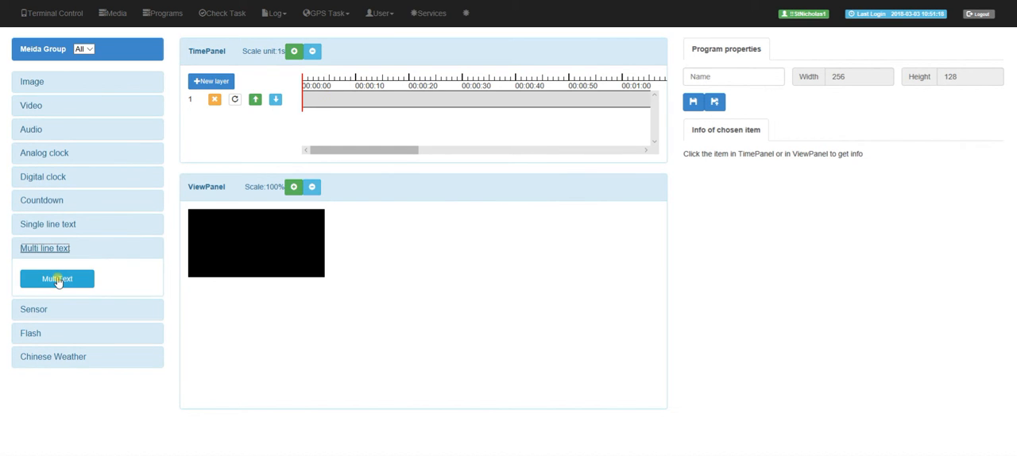
mouse_move(58, 95)
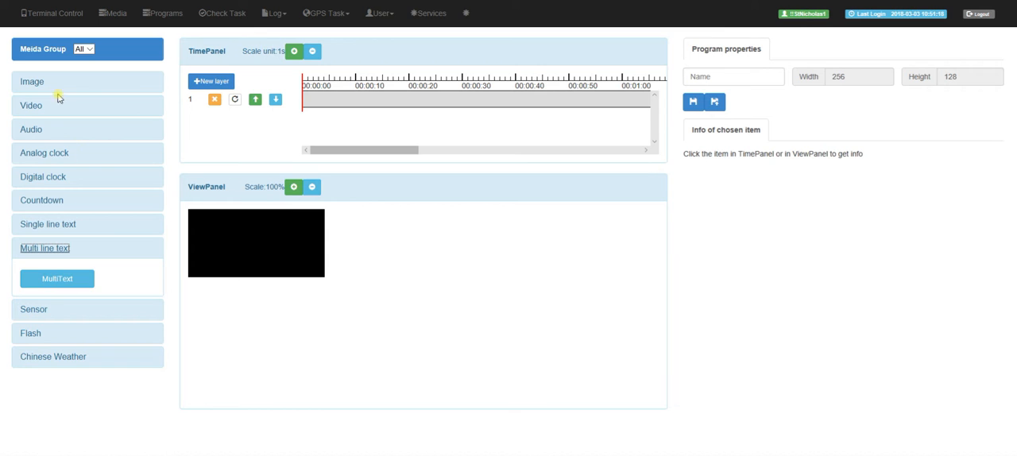
mouse_move(60, 156)
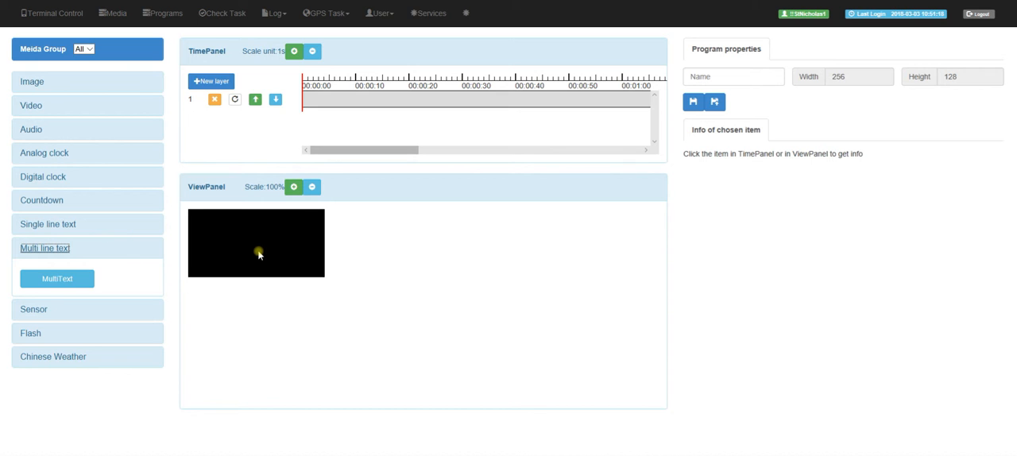
Step: Adjust the program preview scale, settling on 175%
click(295, 187)
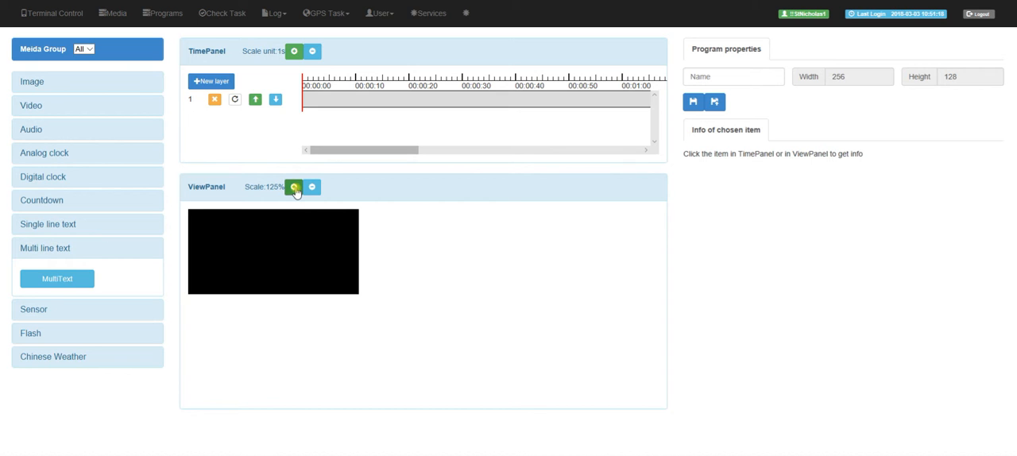
click(312, 187)
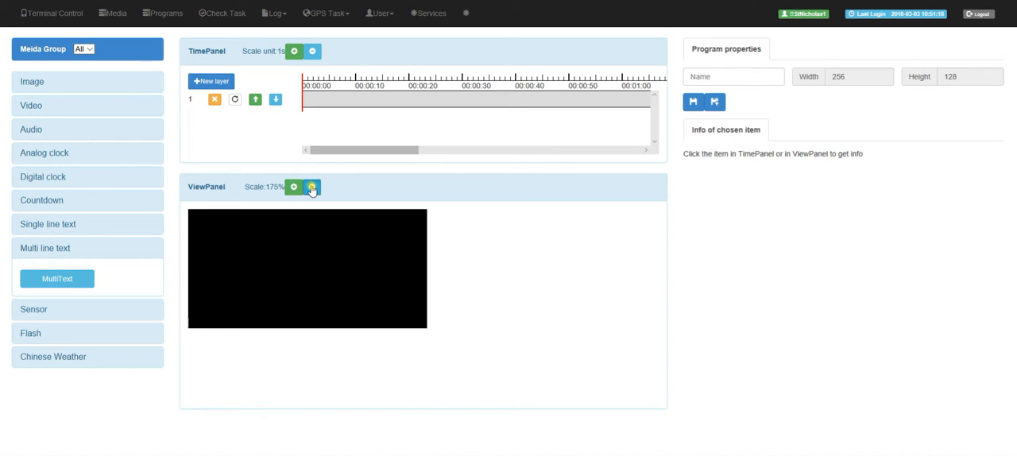
click(312, 188)
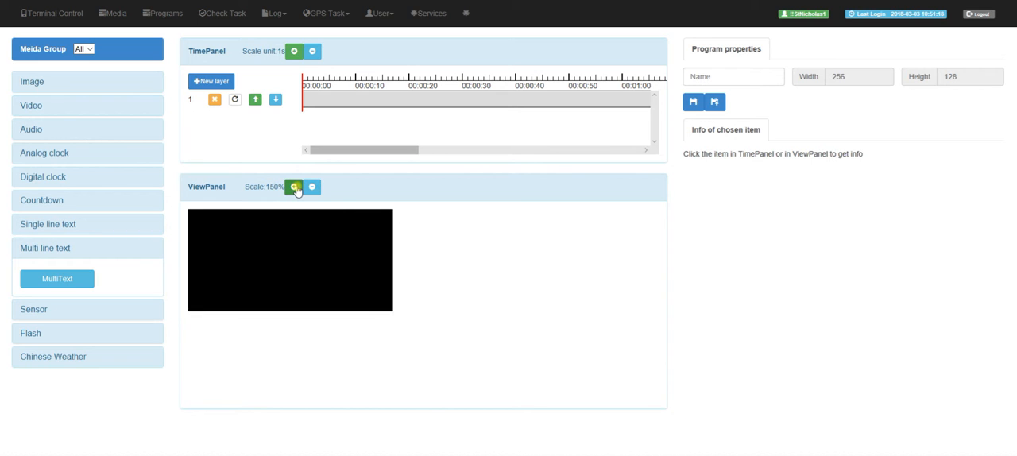
click(294, 188)
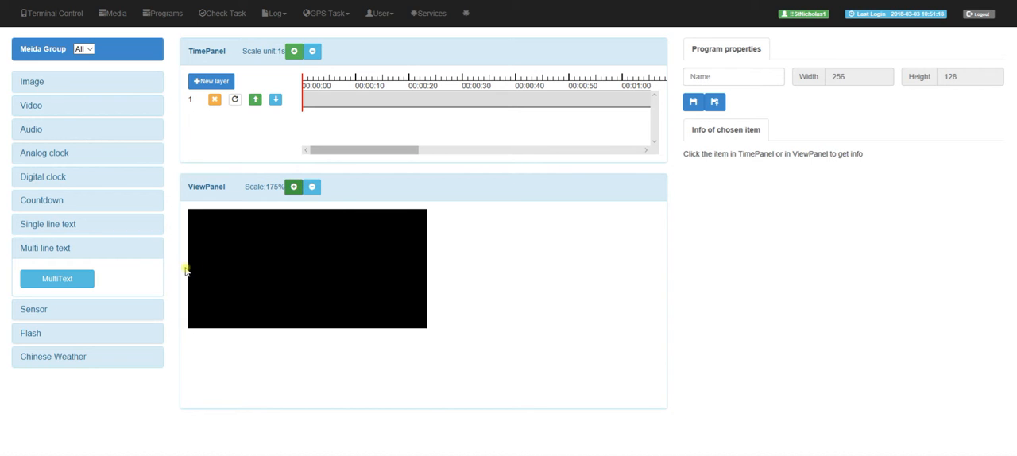
Step: Name the program 'Test File 1', save it and acknowledge the save-success message
click(733, 76)
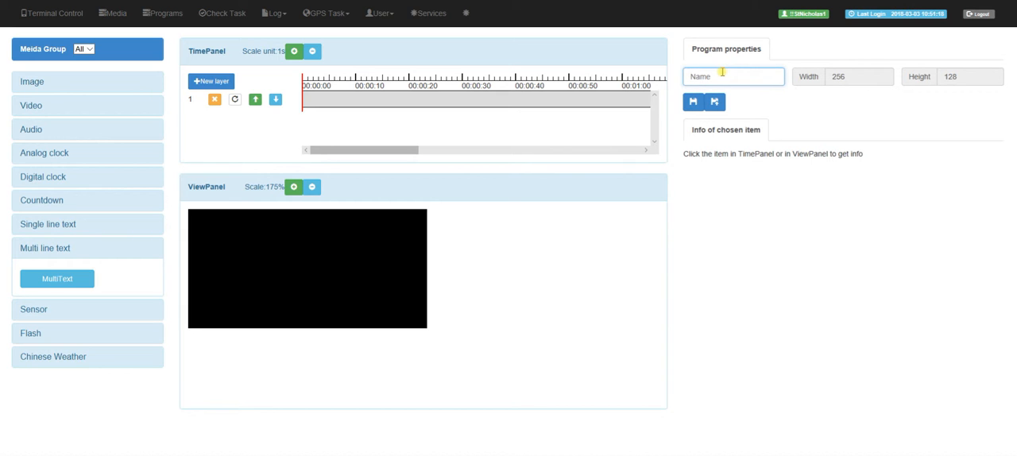
text(1)
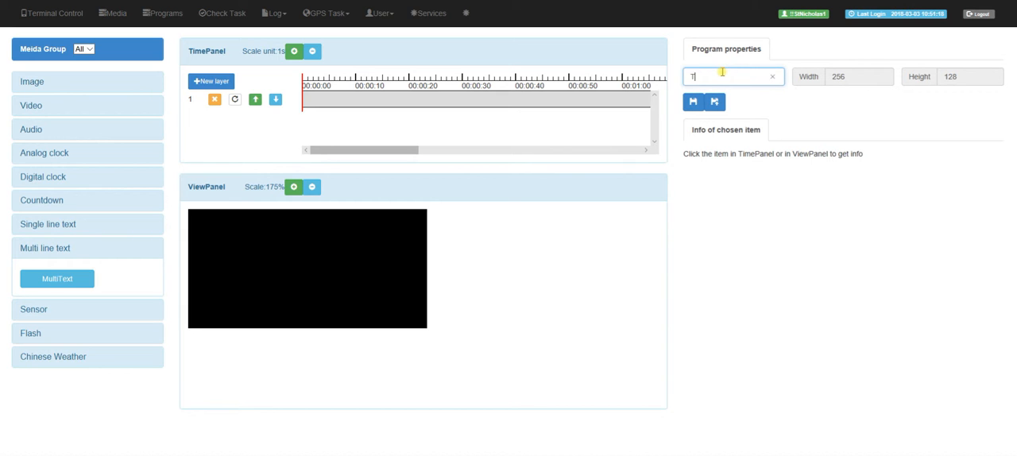
text(Test File)
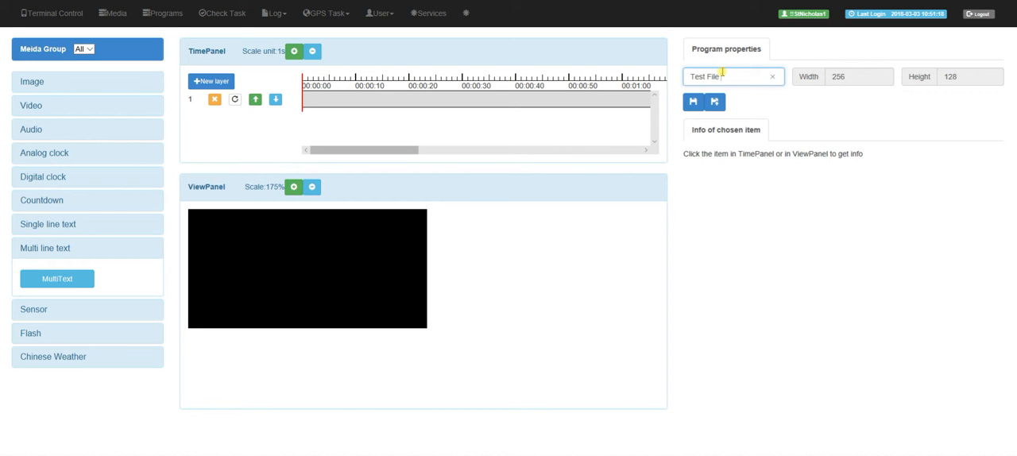
text(1)
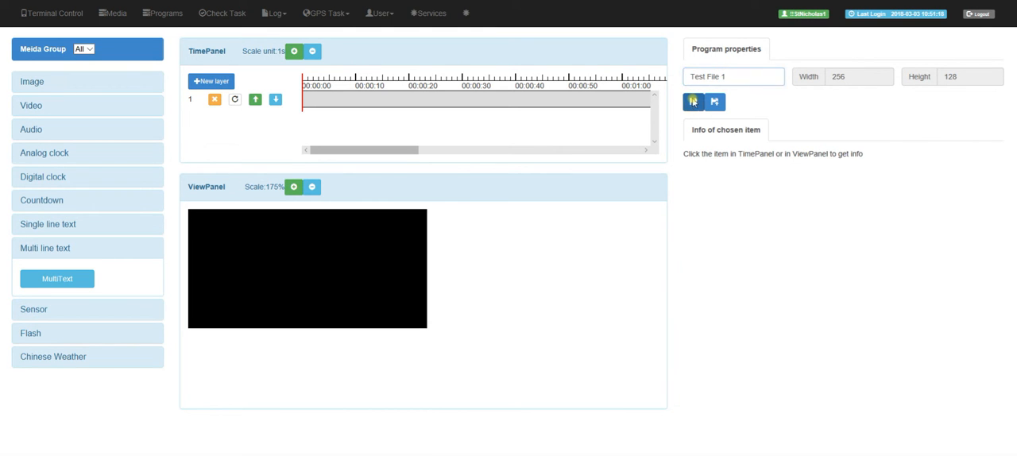
click(693, 102)
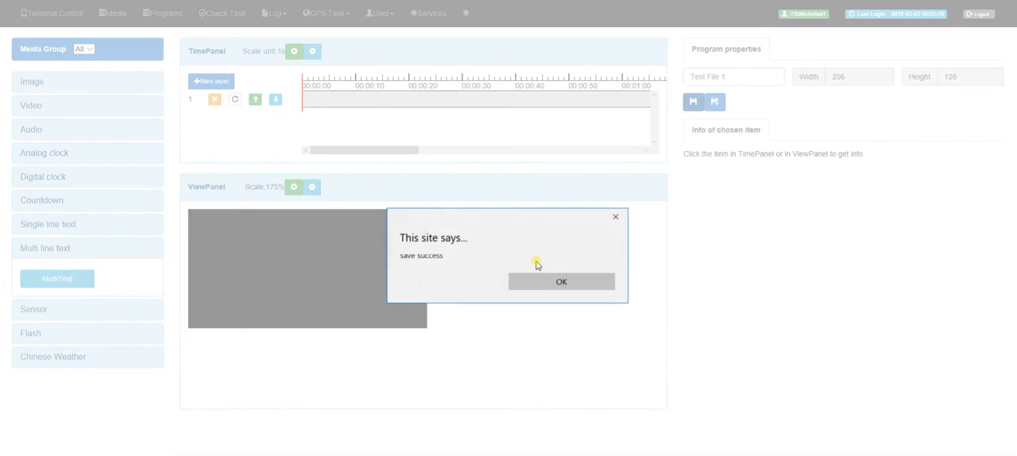
click(561, 281)
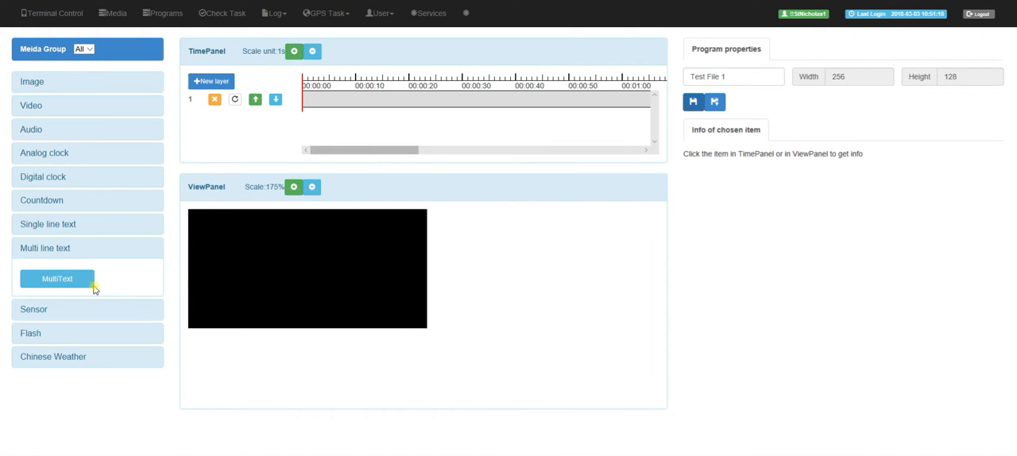
Step: Place a MultiText item on layer 1 and resize it to 256 by 128 to fill the sign
drag(57, 278, 331, 98)
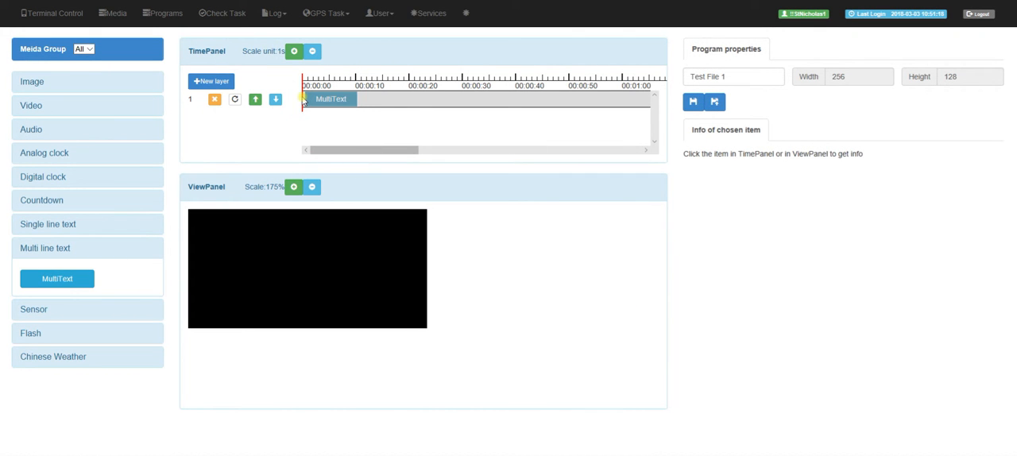
drag(331, 99, 185, 223)
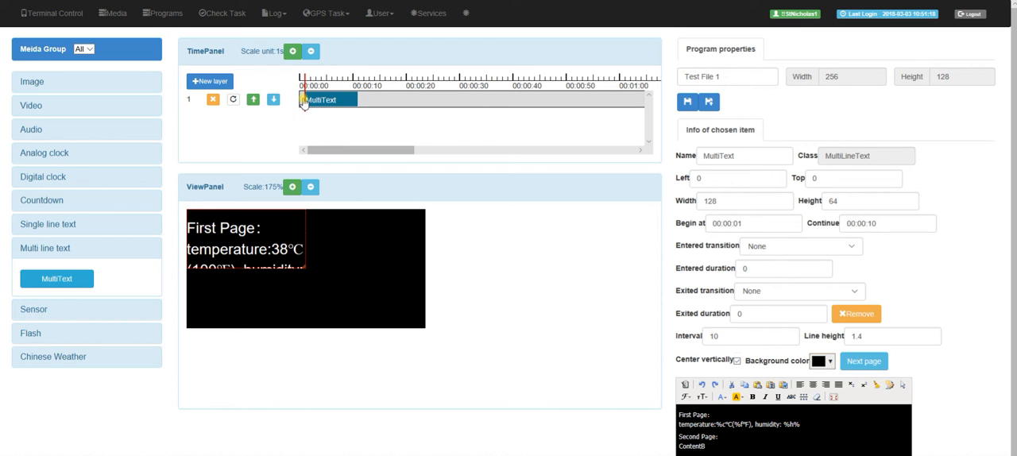
mouse_move(321, 100)
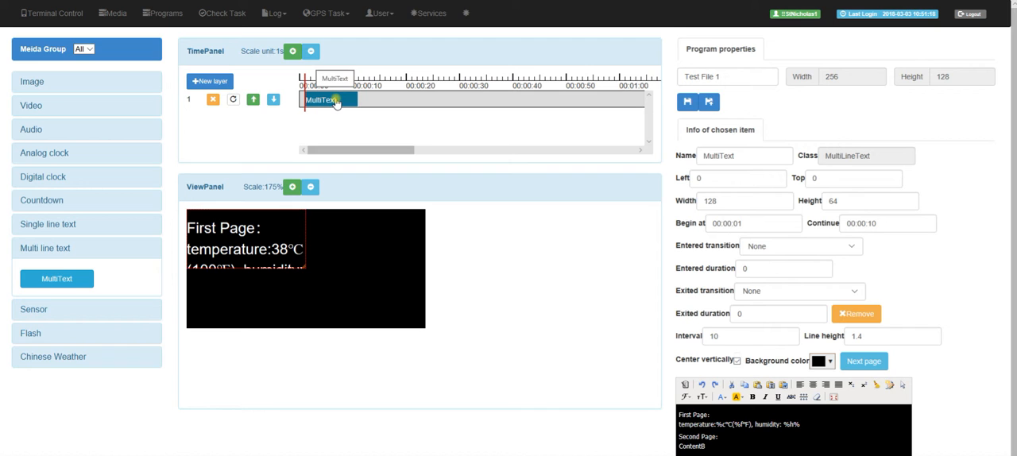
click(865, 361)
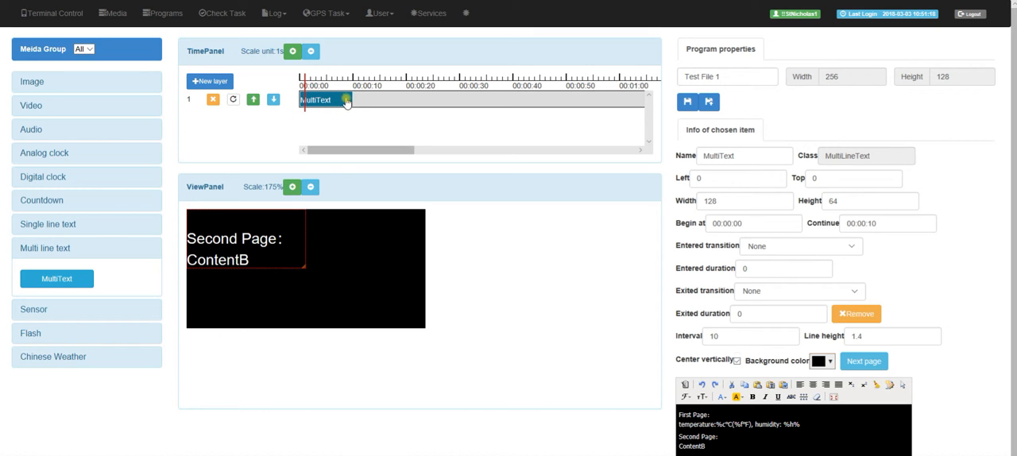
mouse_move(352, 110)
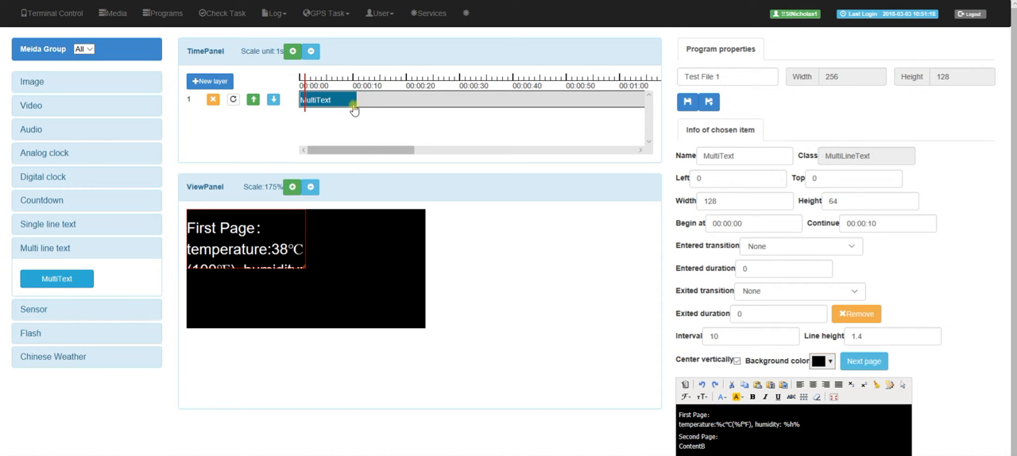
mouse_move(261, 238)
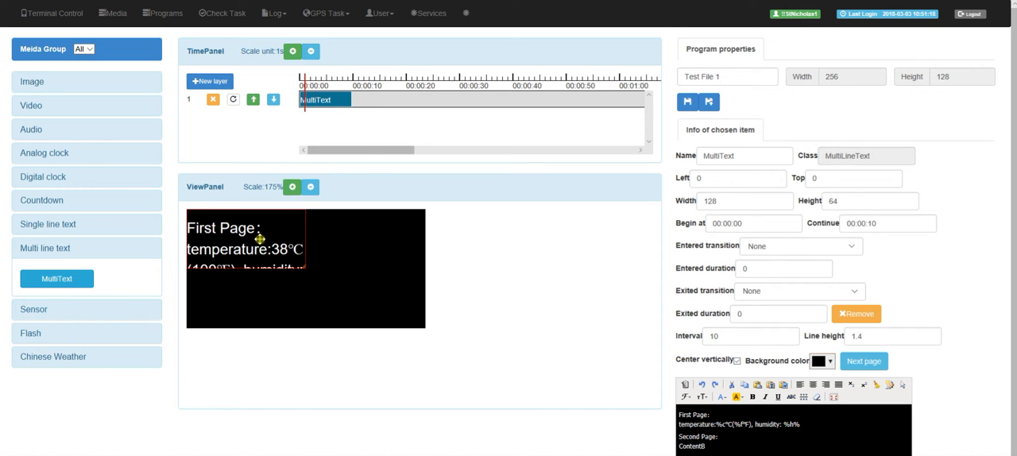
click(292, 187)
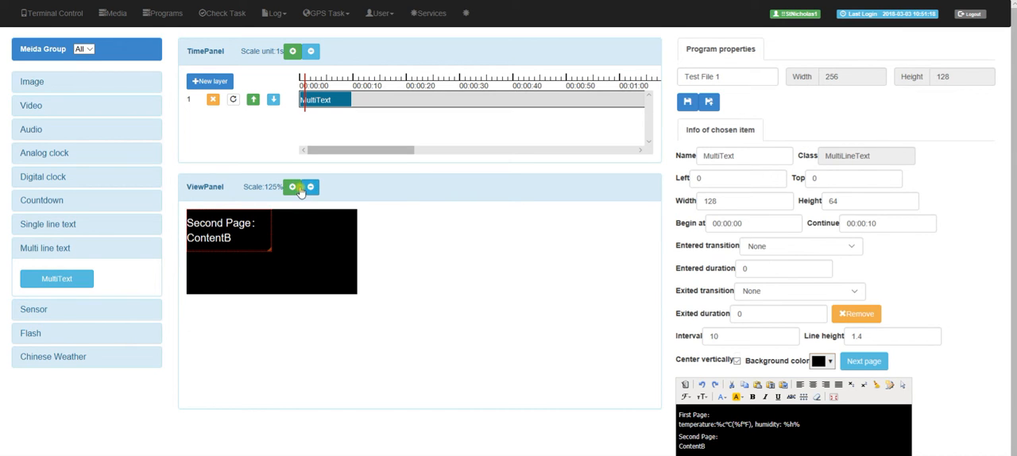
click(292, 188)
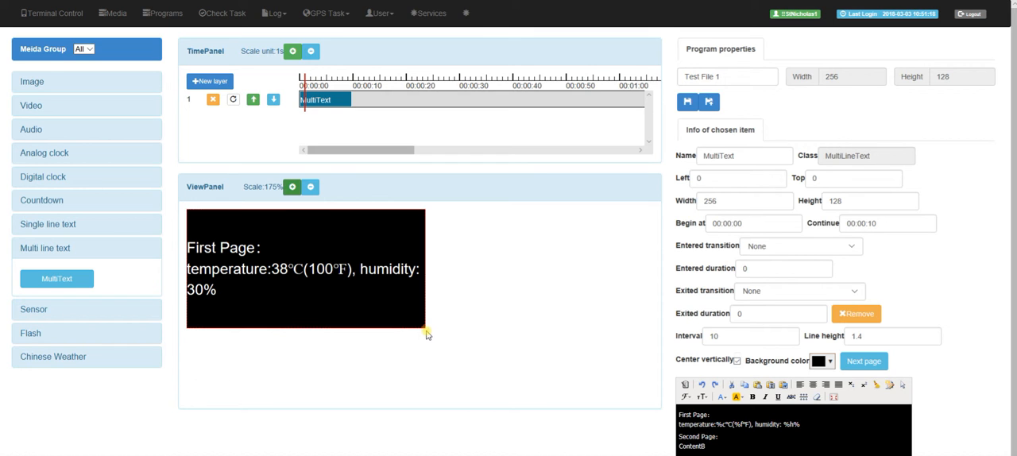
click(864, 361)
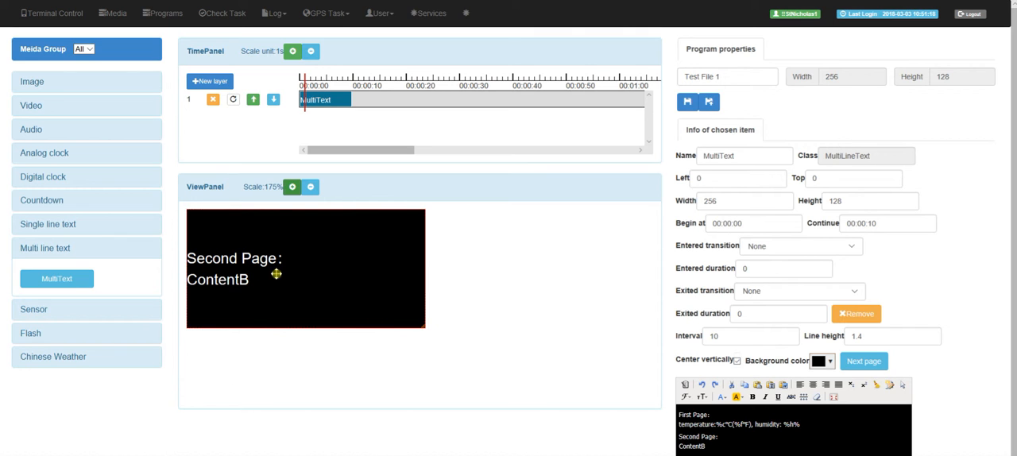
mouse_move(636, 399)
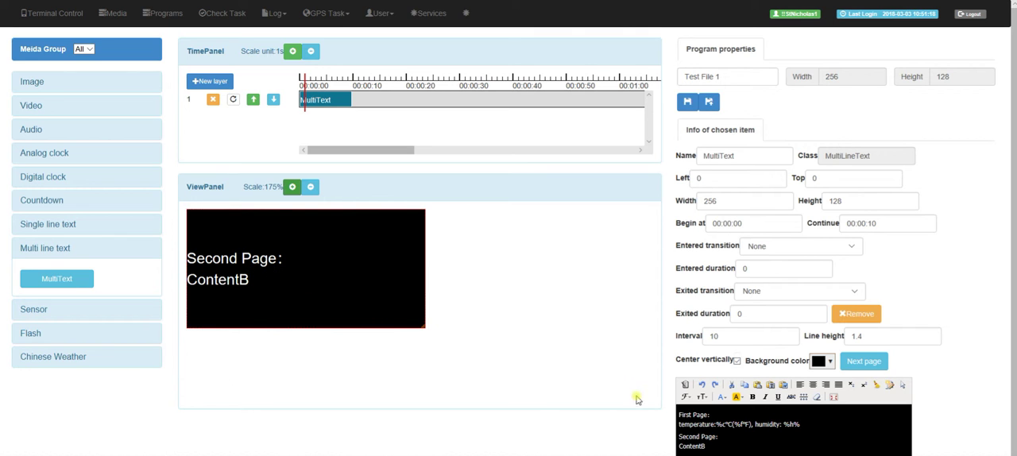
Step: Replace the default page text with 'Sign being tested'
key(ctrl+a)
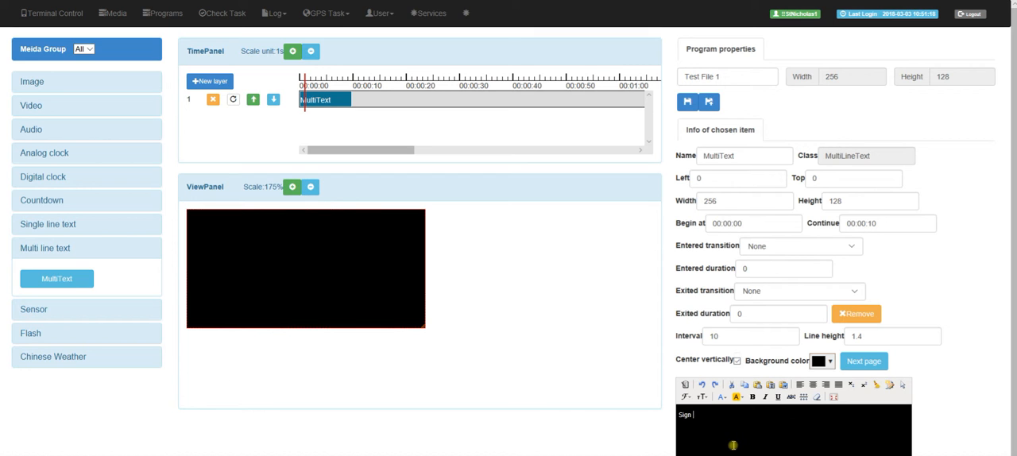
text(being)
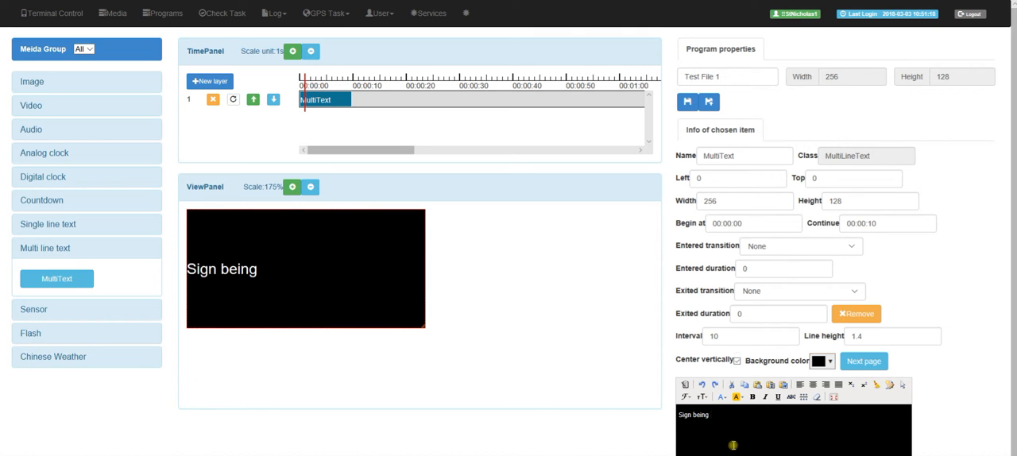
text(test)
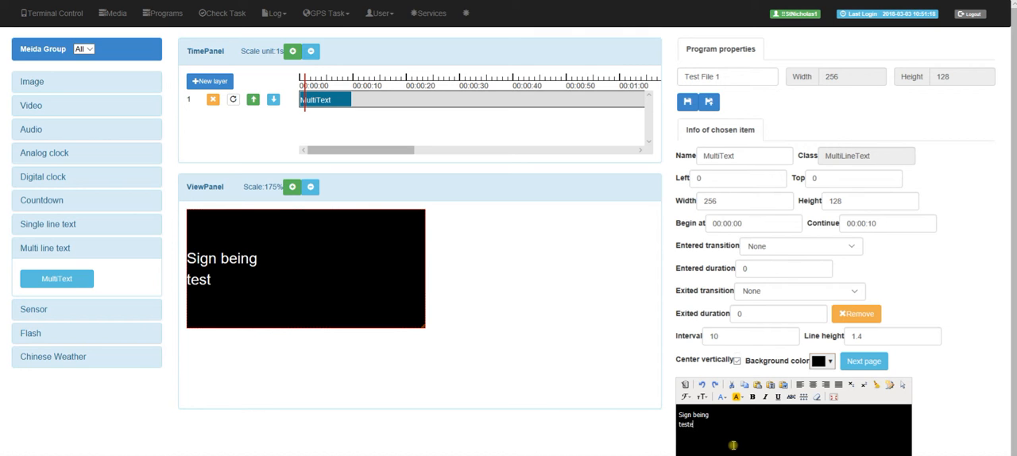
text(ed)
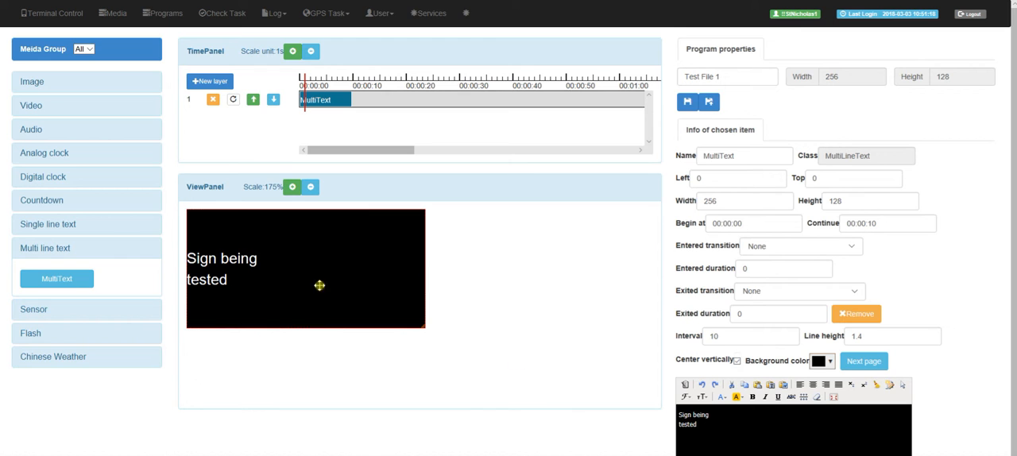
mouse_move(236, 276)
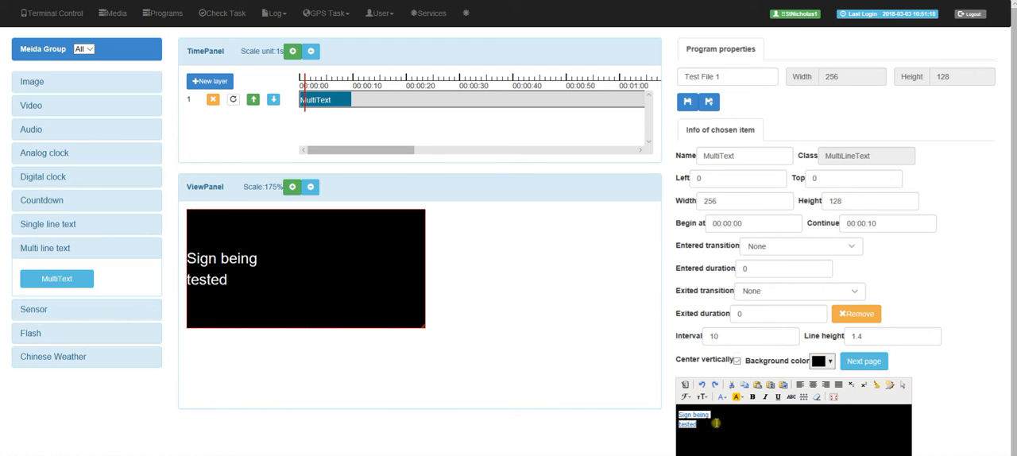
Step: Make the 'Sign being tested' text centred, bold and yellow
click(823, 385)
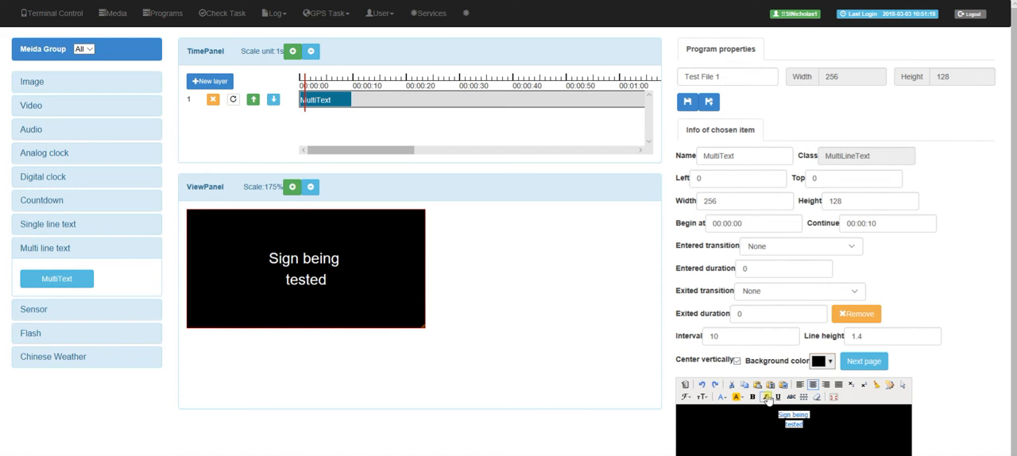
mouse_move(765, 398)
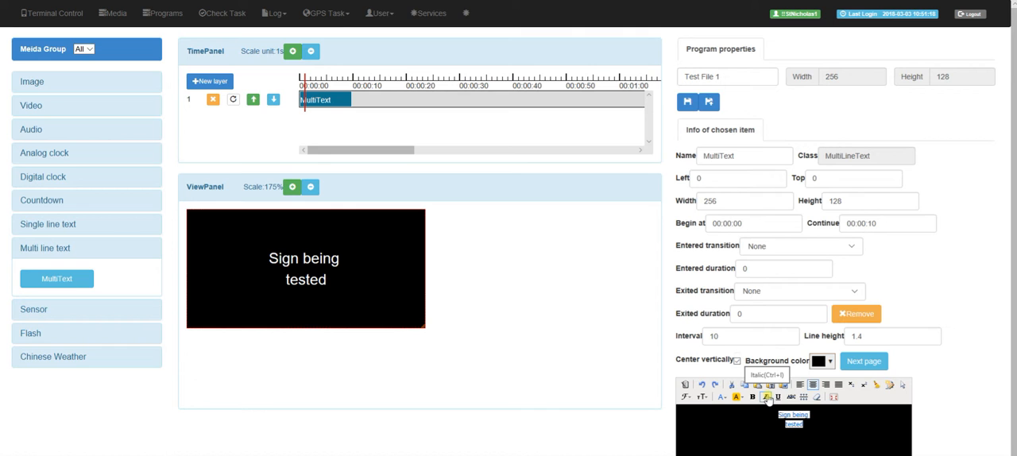
mouse_move(779, 397)
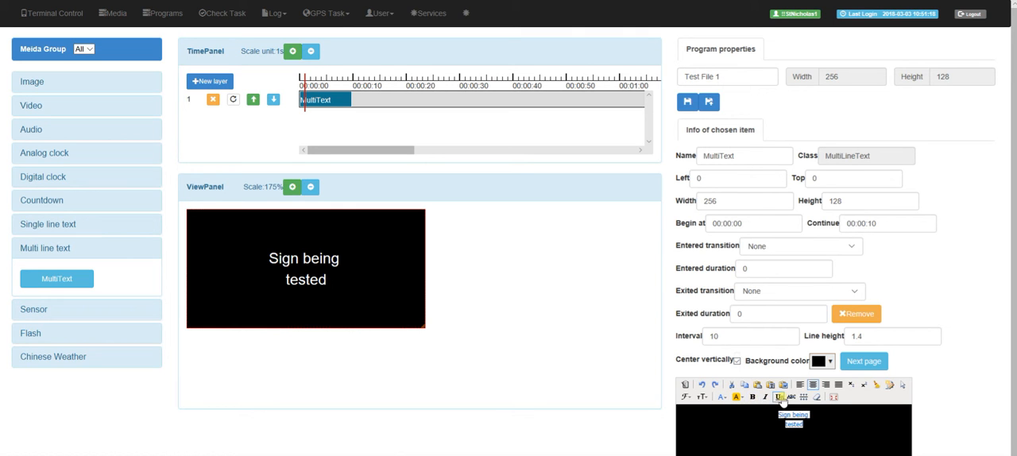
click(750, 397)
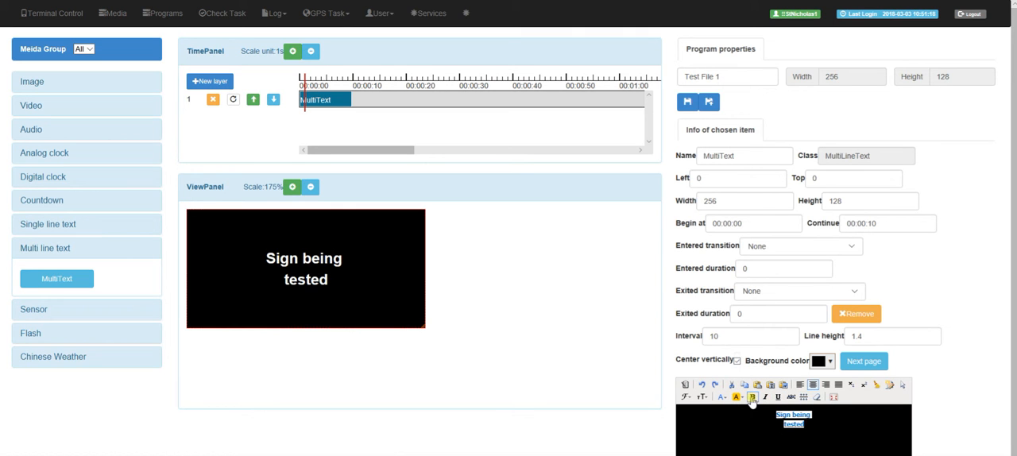
click(721, 397)
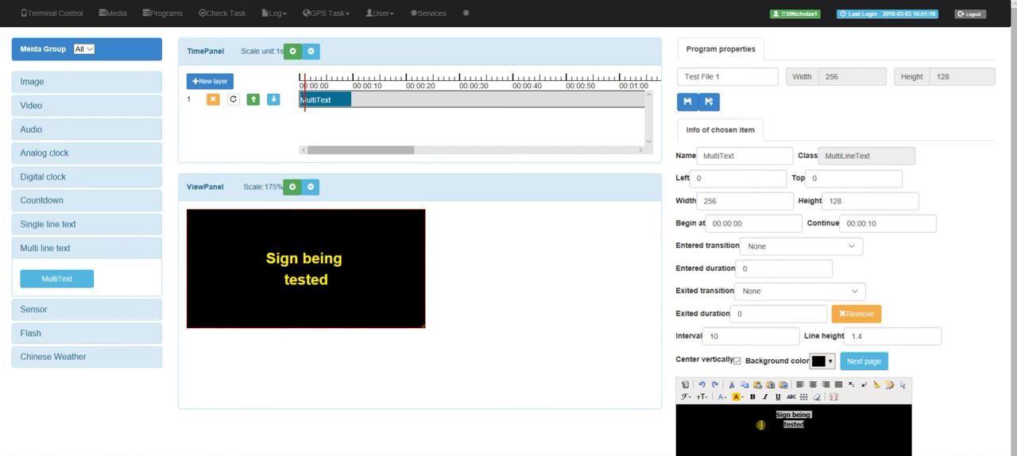
mouse_move(293, 188)
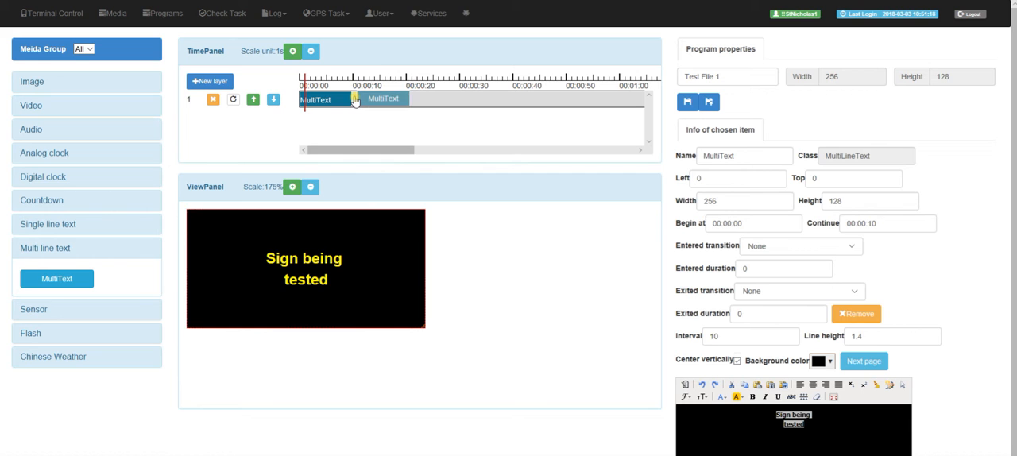
Step: Enter 'Test', '2nd Line', '3rd line' as the second text item's three lines
click(378, 99)
text(Se)
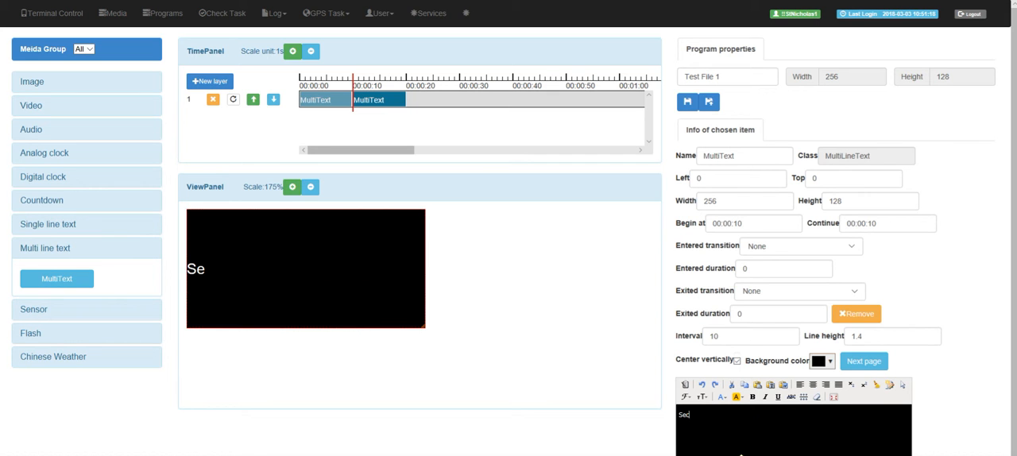
text(co)
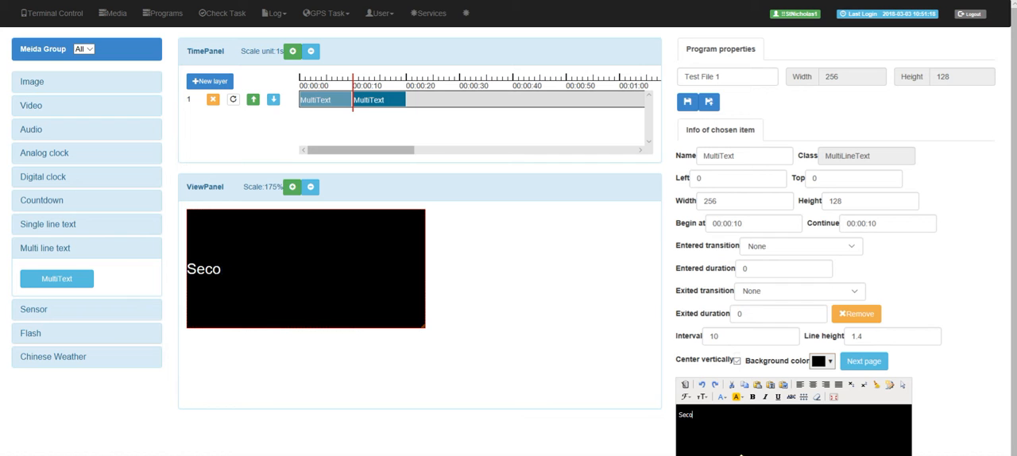
text(Test)
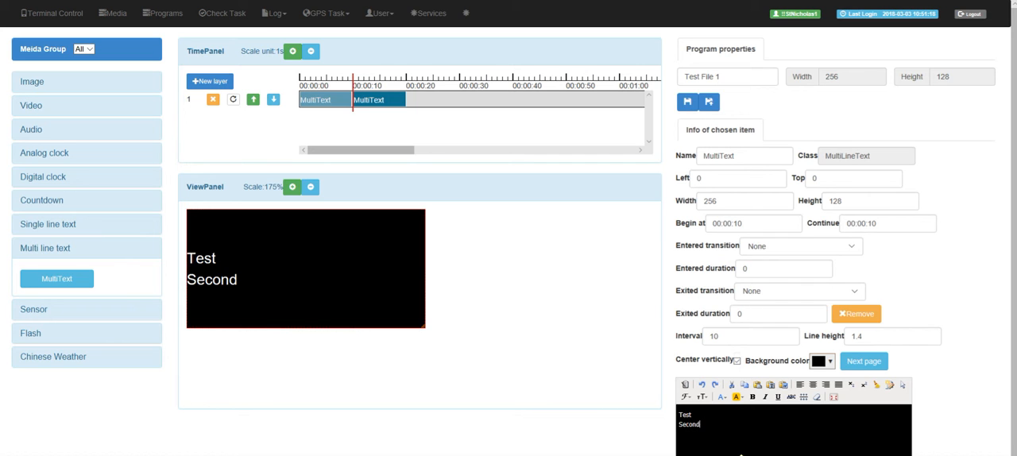
text(screen)
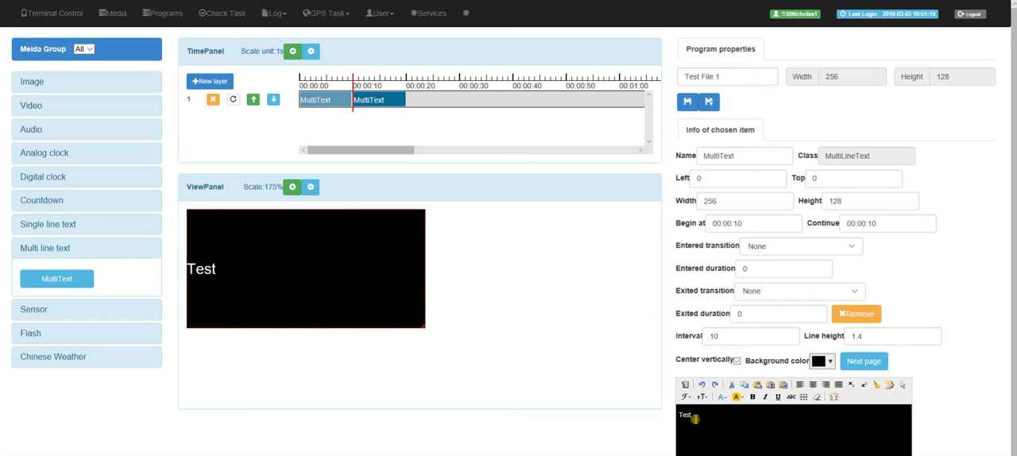
text(2)
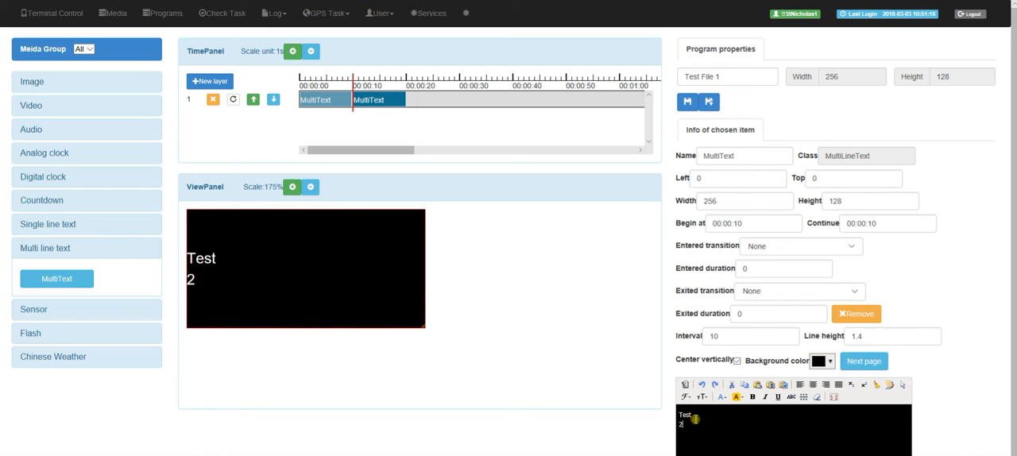
text(nd Line)
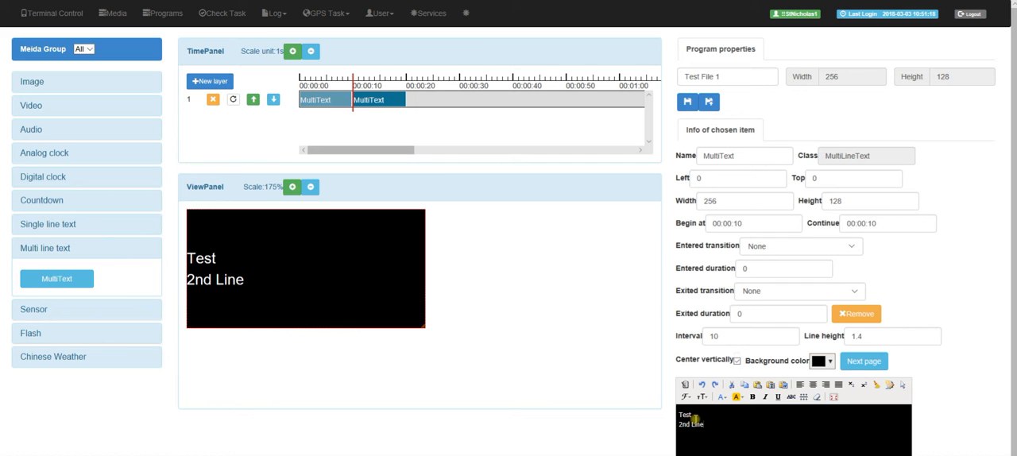
text(3r)
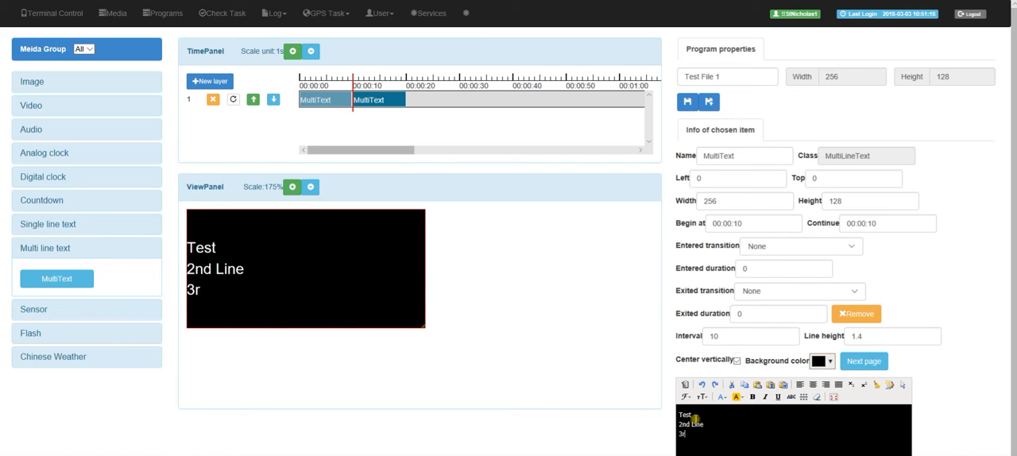
text(d line)
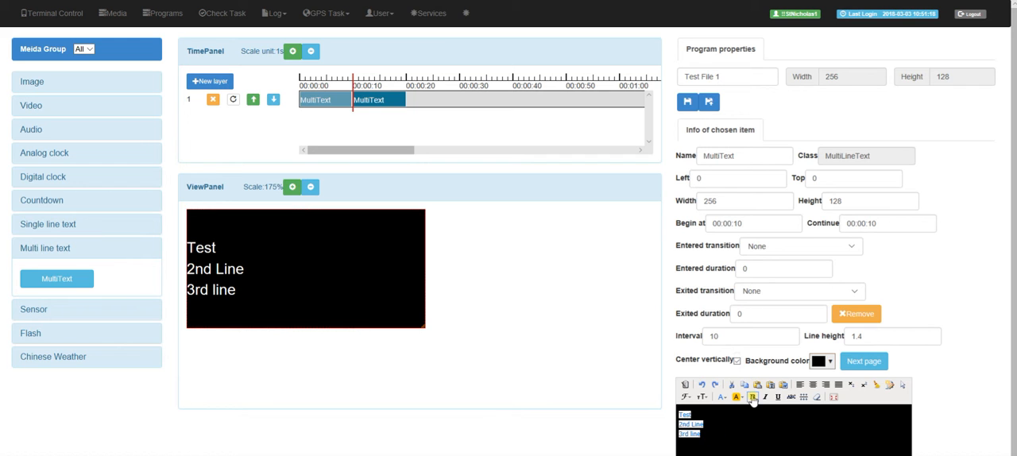
Step: Centre the three lines, colour them green, then show the 'Sign being tested' item
click(807, 387)
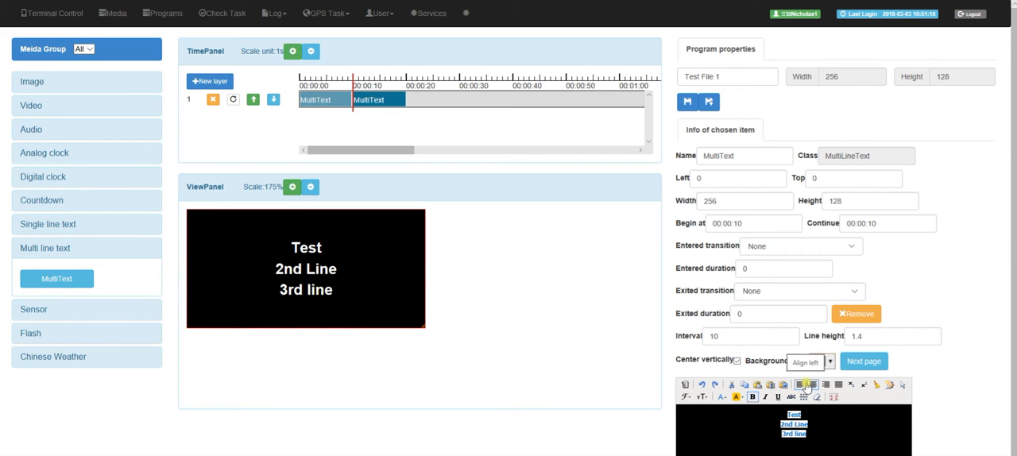
click(722, 398)
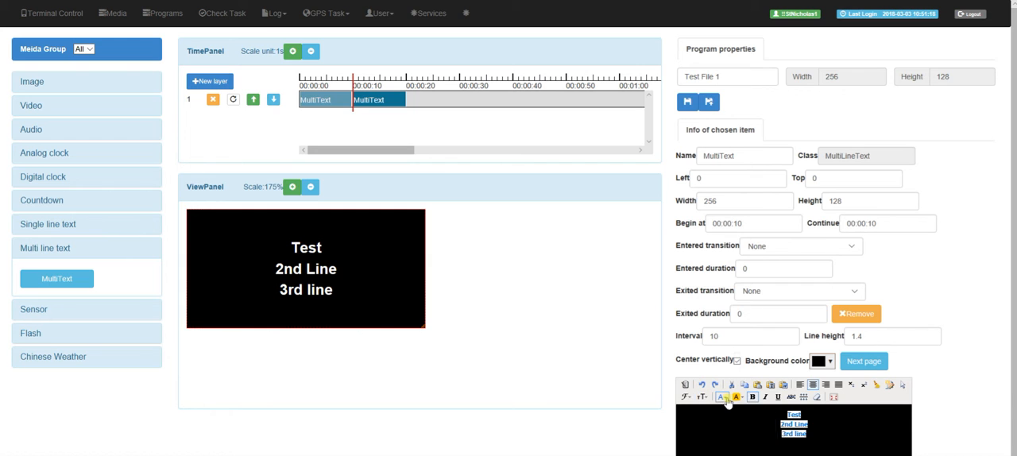
click(722, 398)
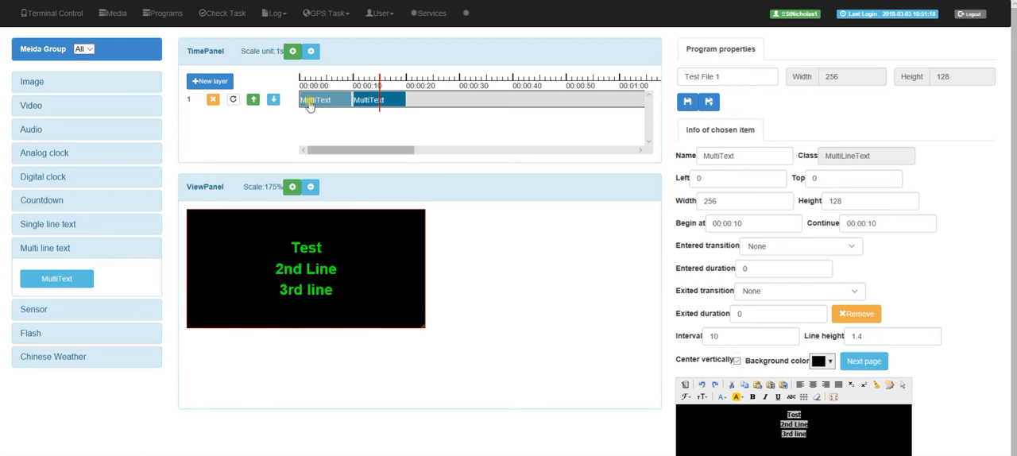
click(318, 98)
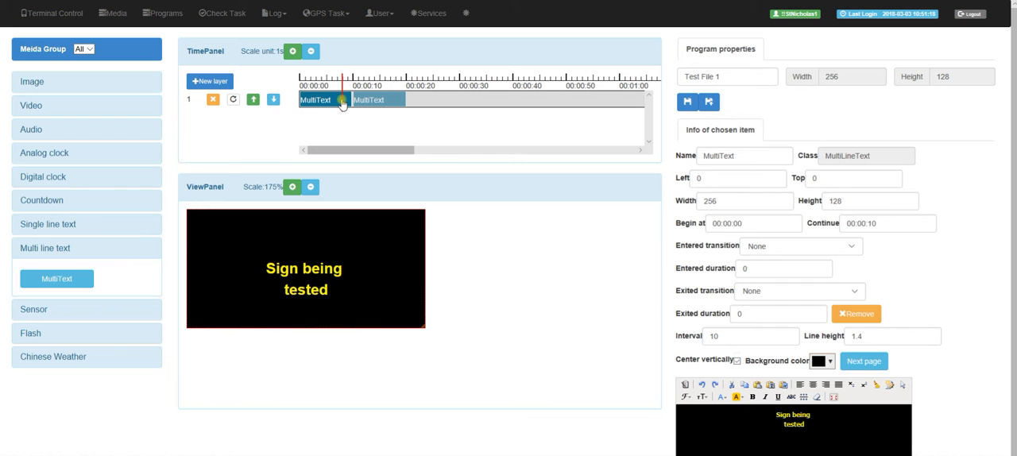
mouse_move(686, 101)
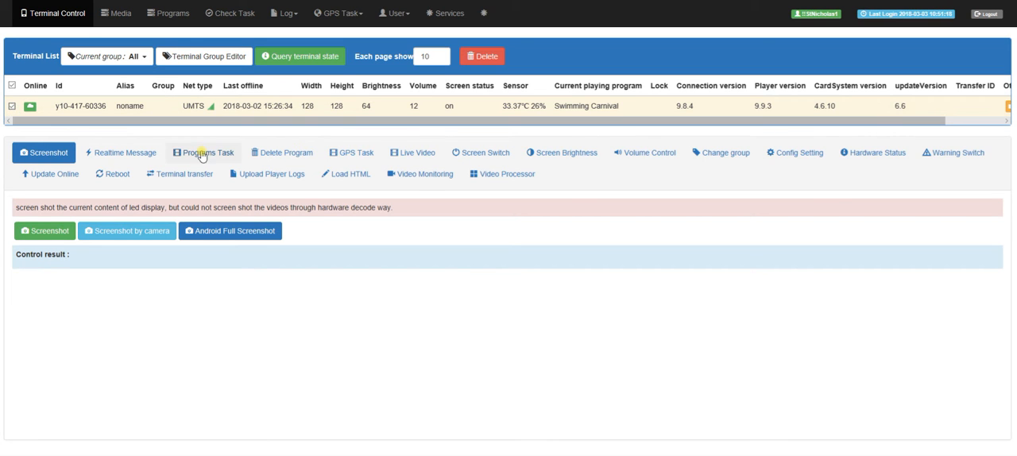
Step: Show the sign's Programs Task list on the Terminal Control page
click(204, 153)
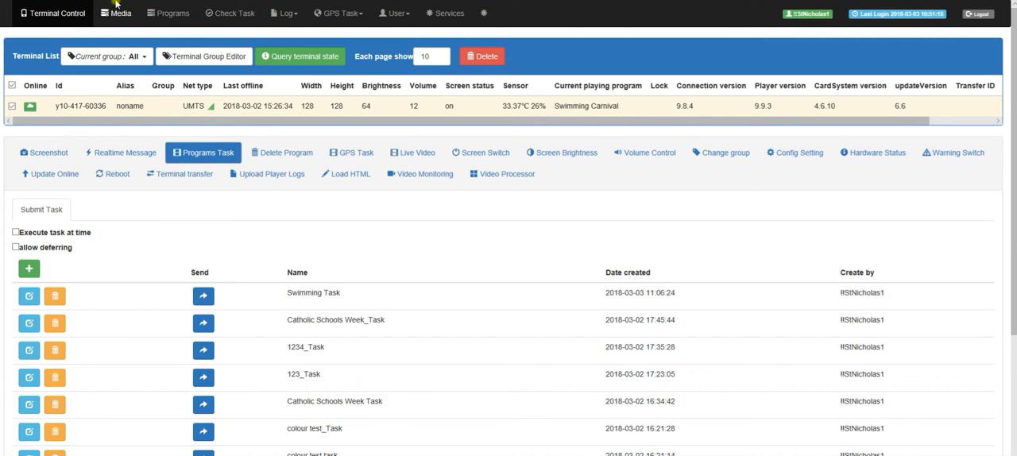
mouse_move(134, 295)
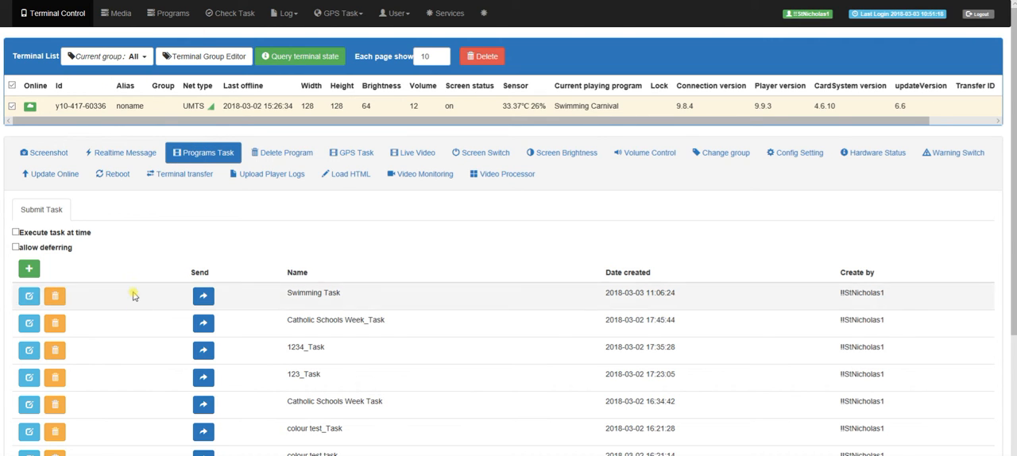
Step: Create a task named 'Test Task' and add Test File 1 to it
click(28, 268)
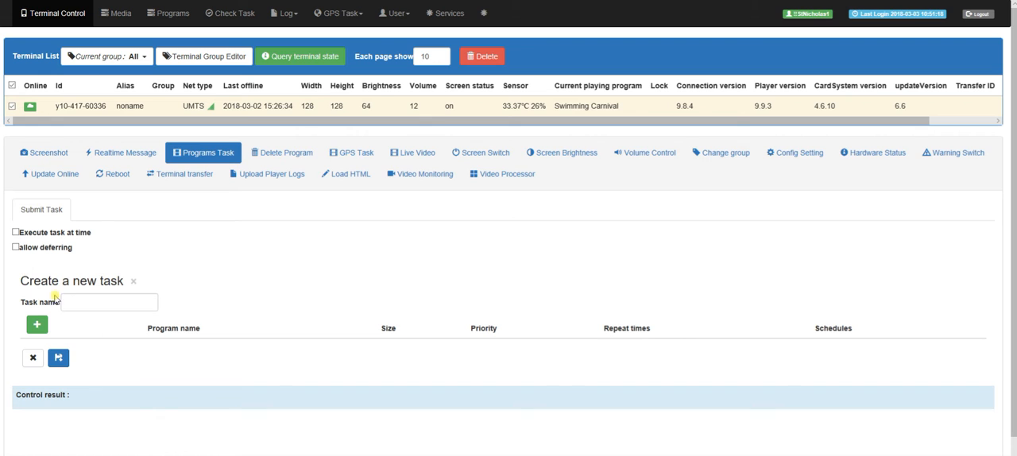
click(108, 302)
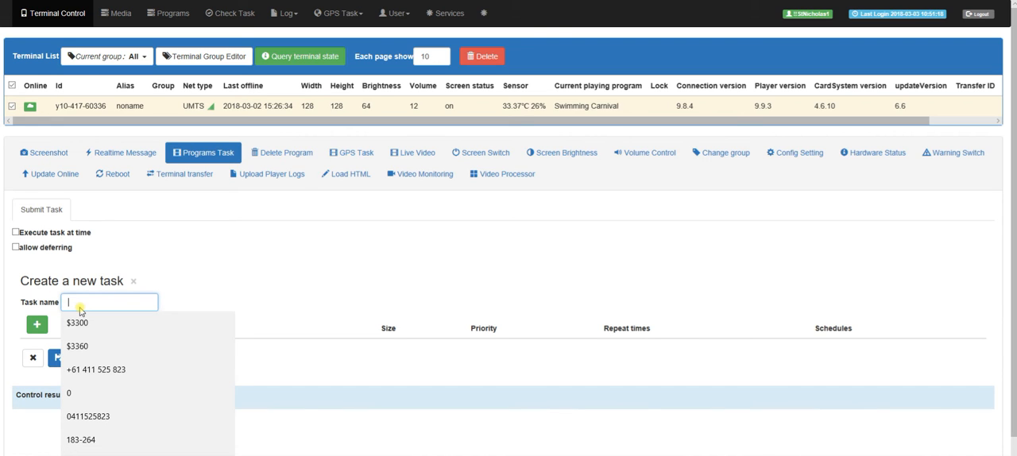
text(Test)
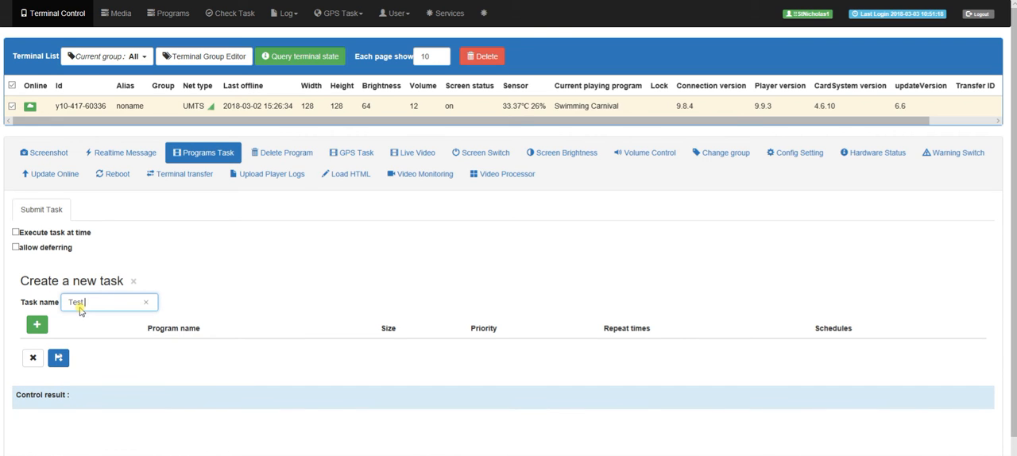
text(Task)
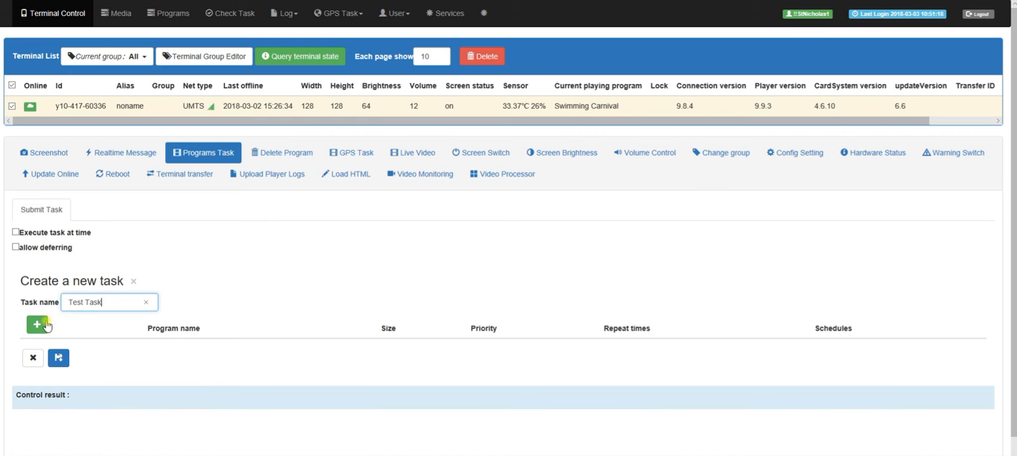
click(37, 325)
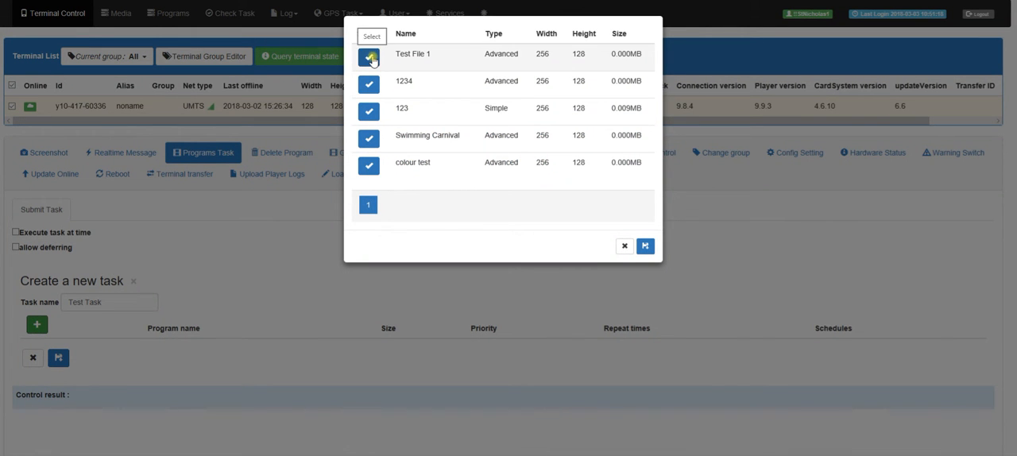
click(645, 245)
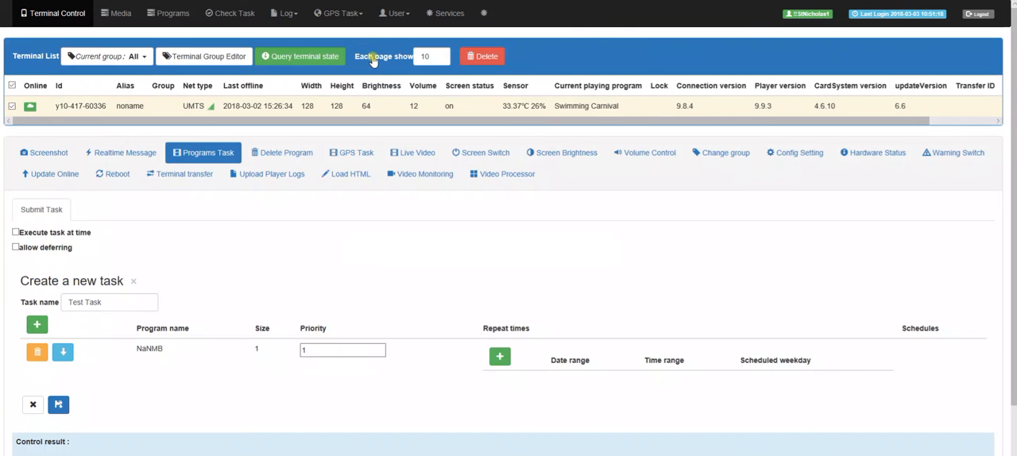
click(36, 325)
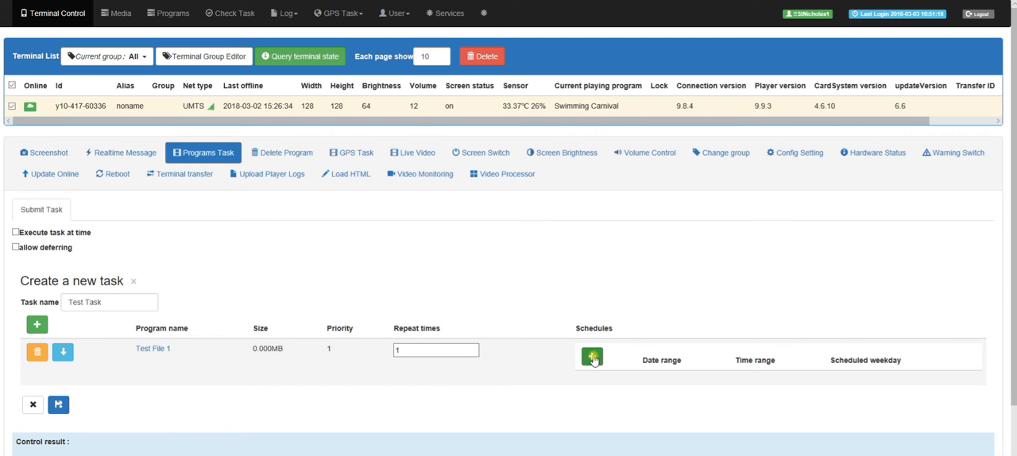
mouse_move(592, 356)
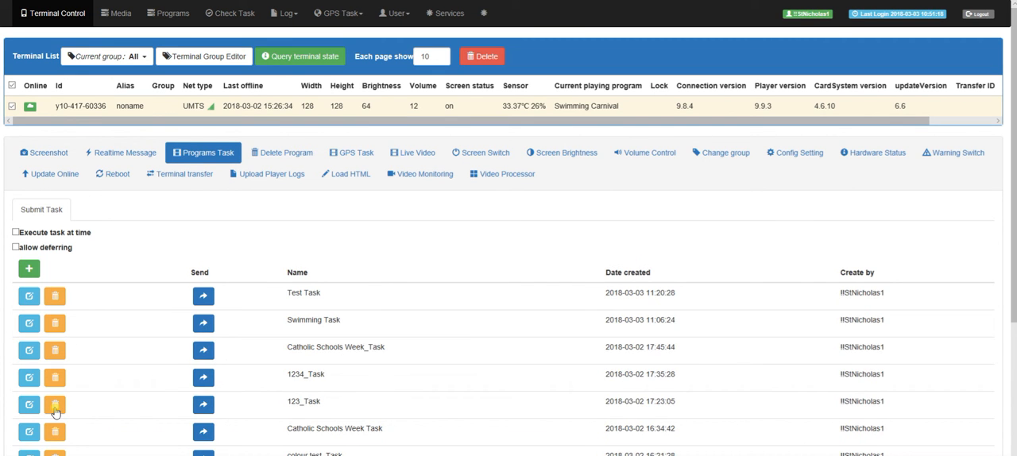
mouse_move(310, 303)
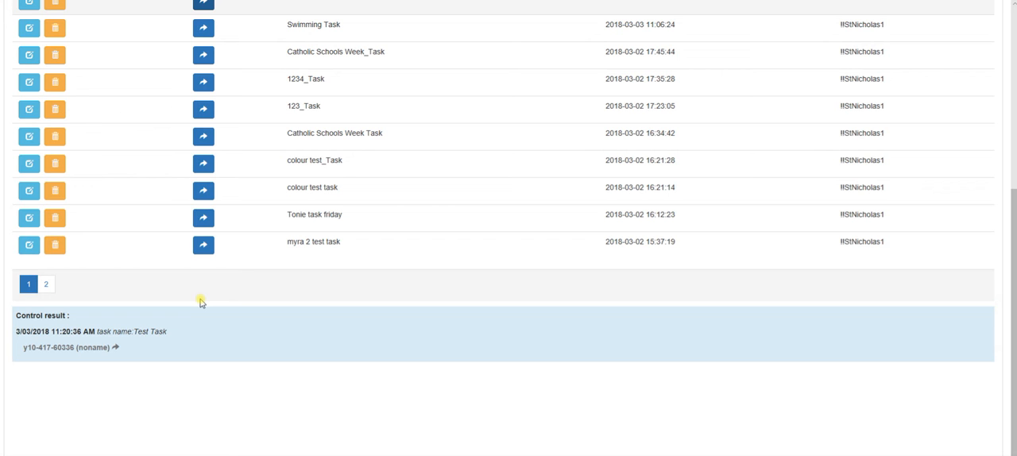
Step: Check the sent task's download status
click(229, 12)
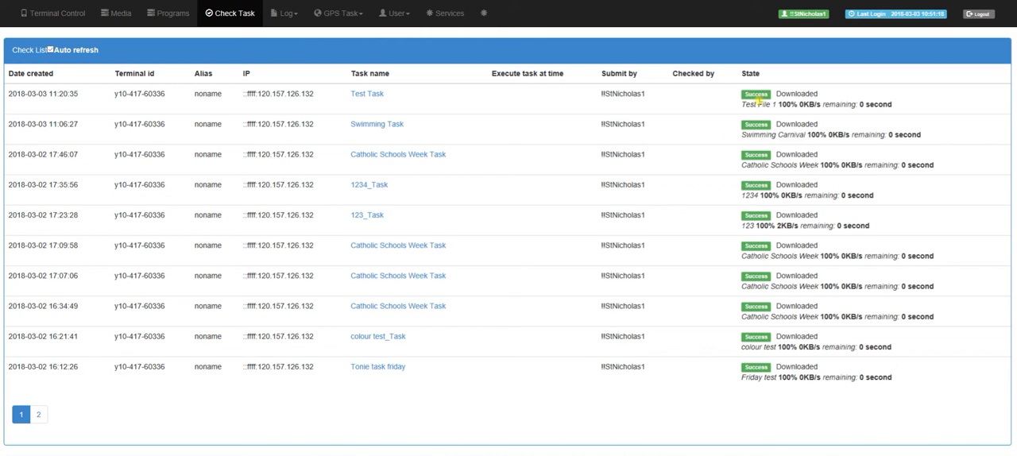
mouse_move(56, 13)
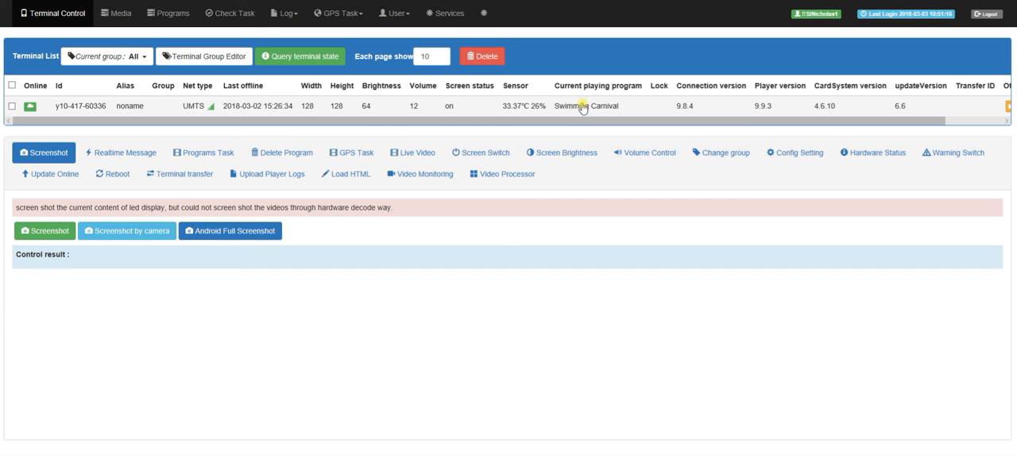
Step: Tick the sign and query its terminal state, showing Test File 1 as playing
click(11, 105)
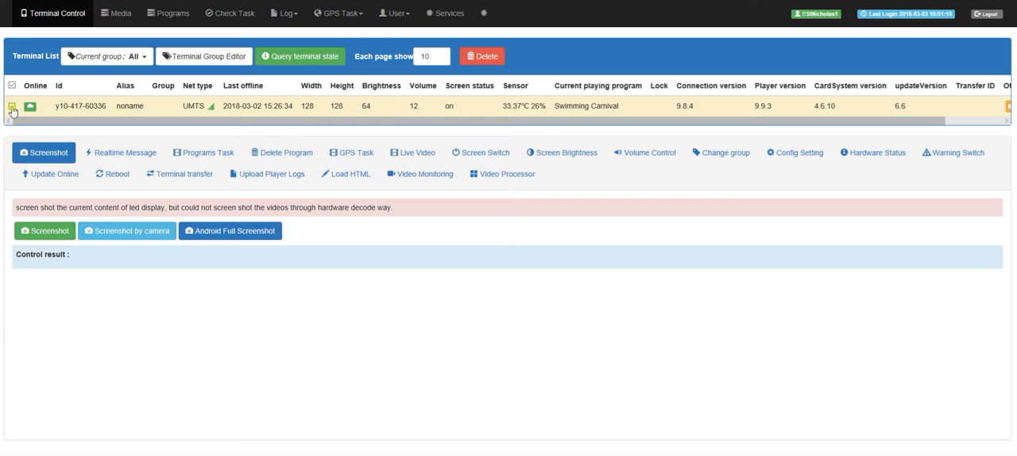
click(11, 105)
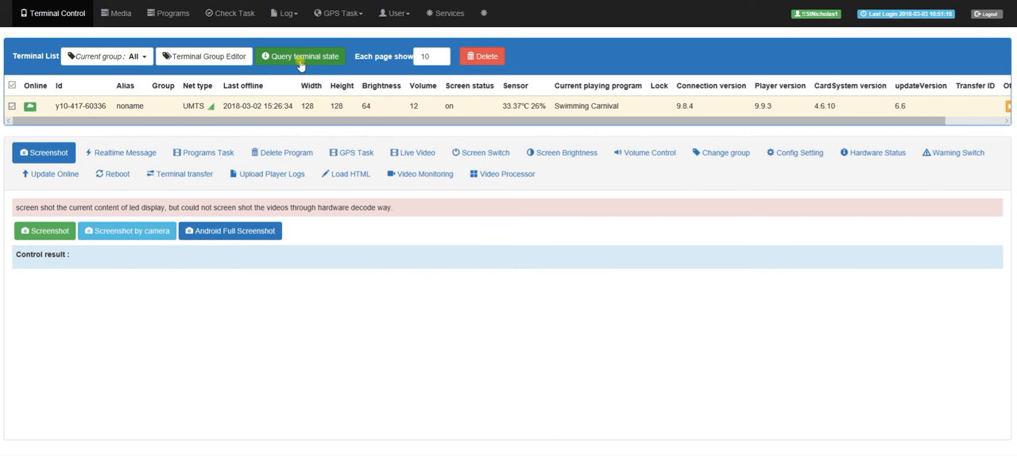
click(300, 56)
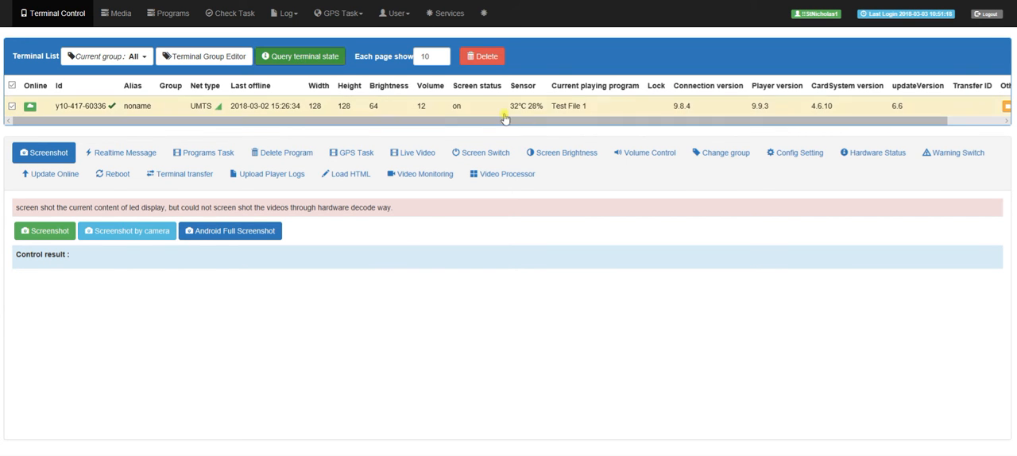
mouse_move(561, 119)
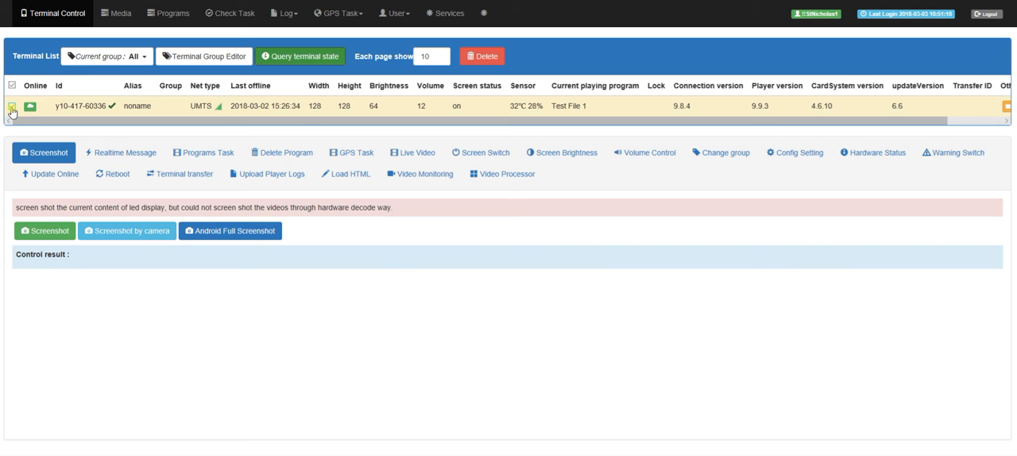
Step: Request a screenshot of the sign's display showing 'Sign being tested'
click(45, 231)
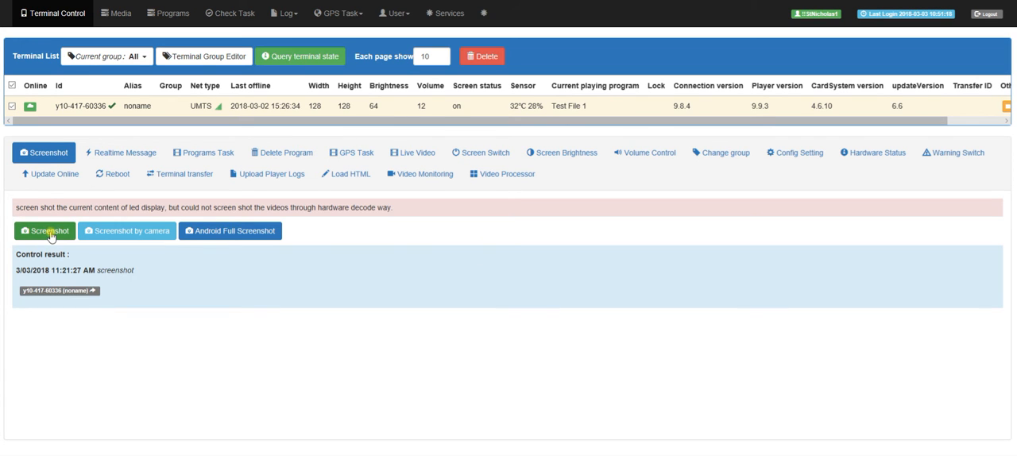
click(45, 230)
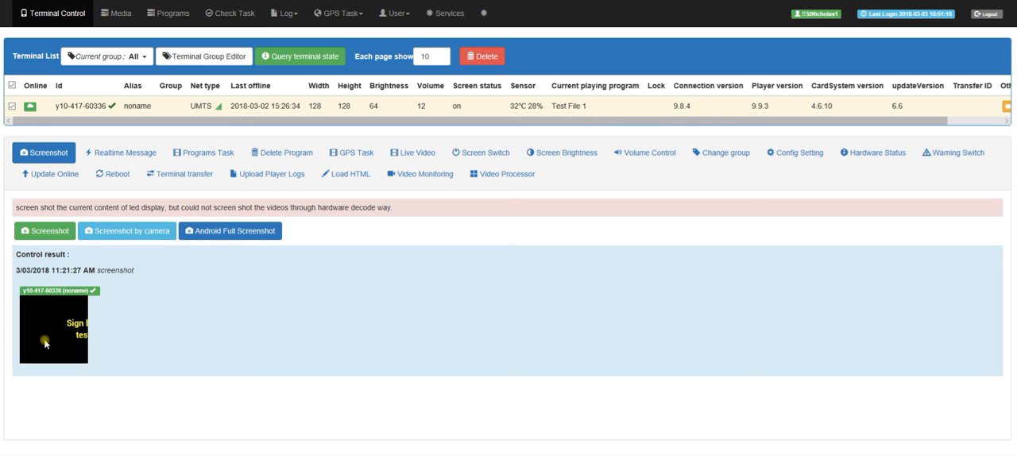
mouse_move(193, 340)
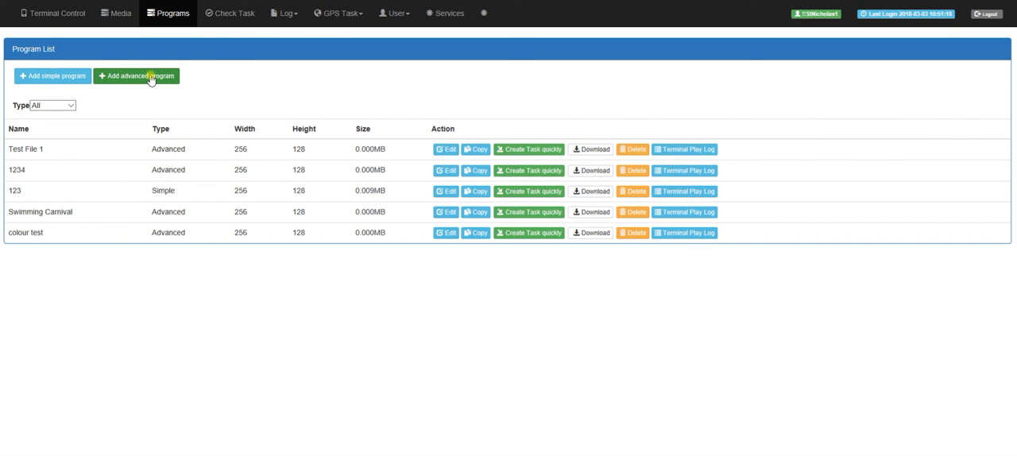
Step: Create another 256 by 128 advanced program and add a MultiText item to it
click(137, 76)
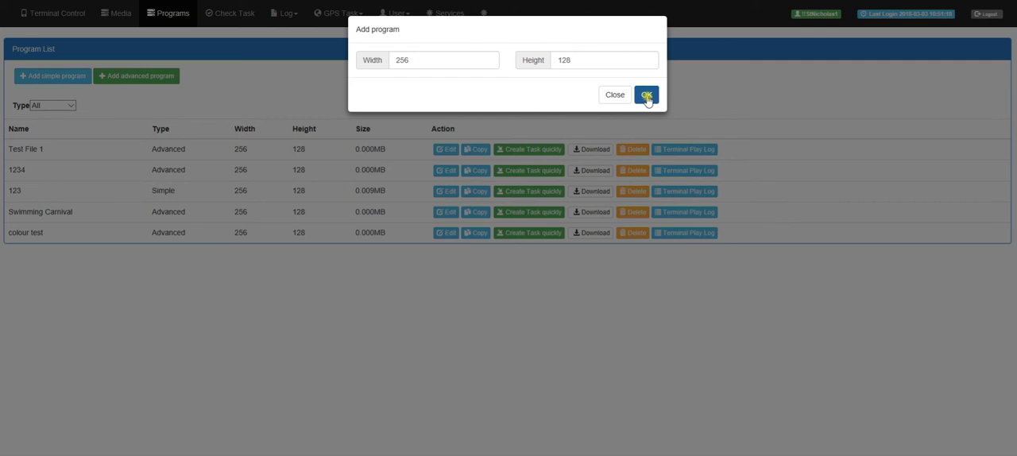
click(647, 95)
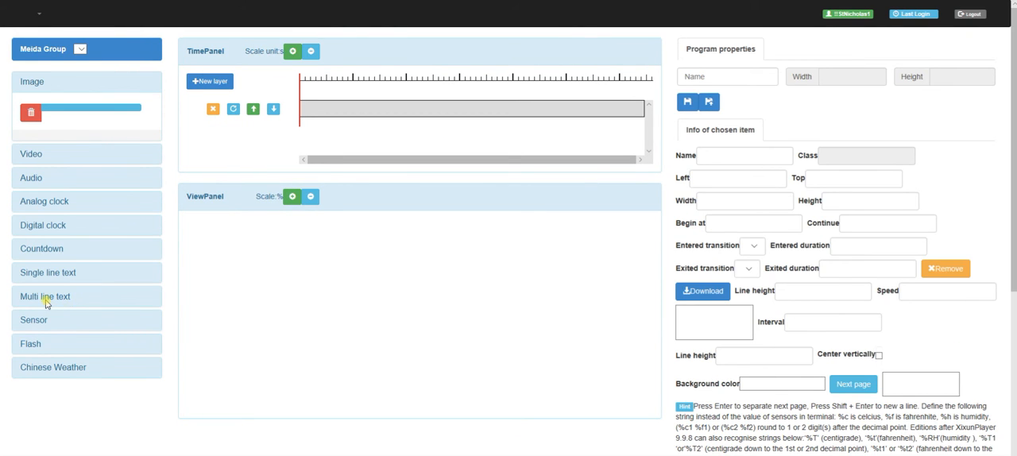
click(44, 296)
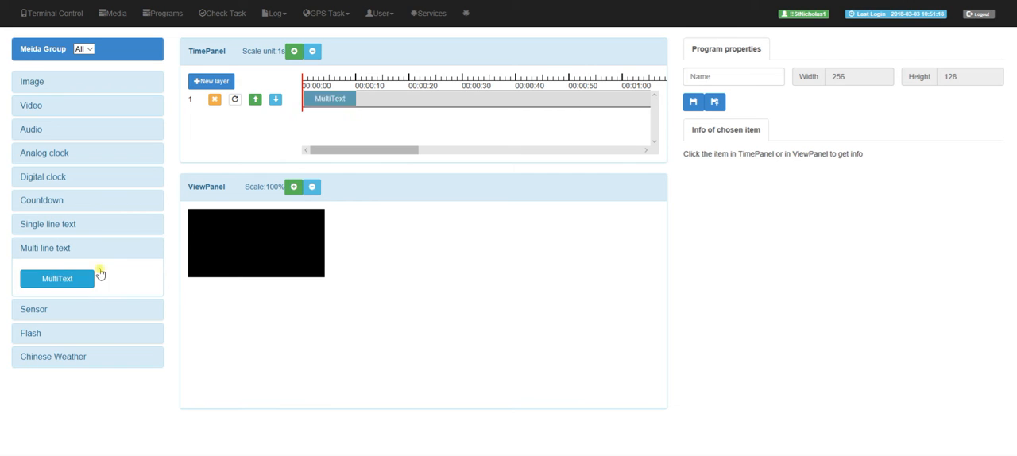
click(330, 98)
text(under)
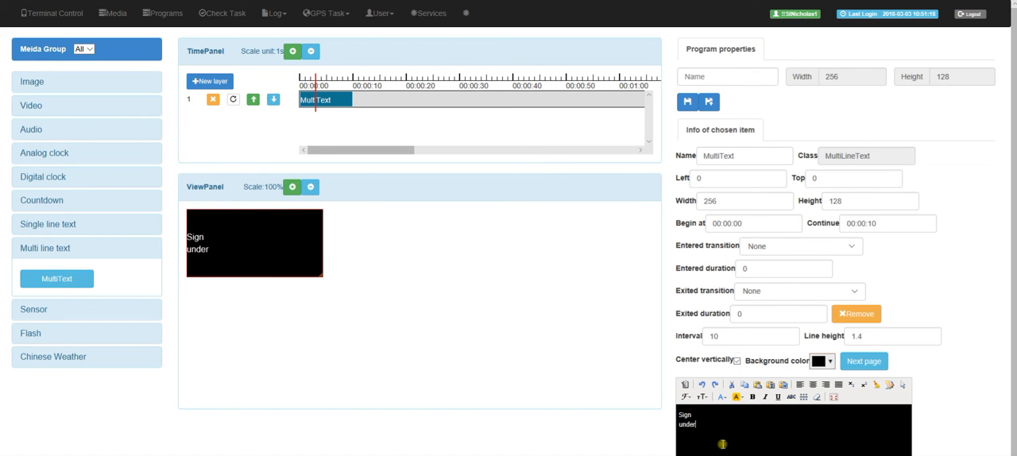
Step: Enter the text 'Sign under test', centred and coloured blue
text(test)
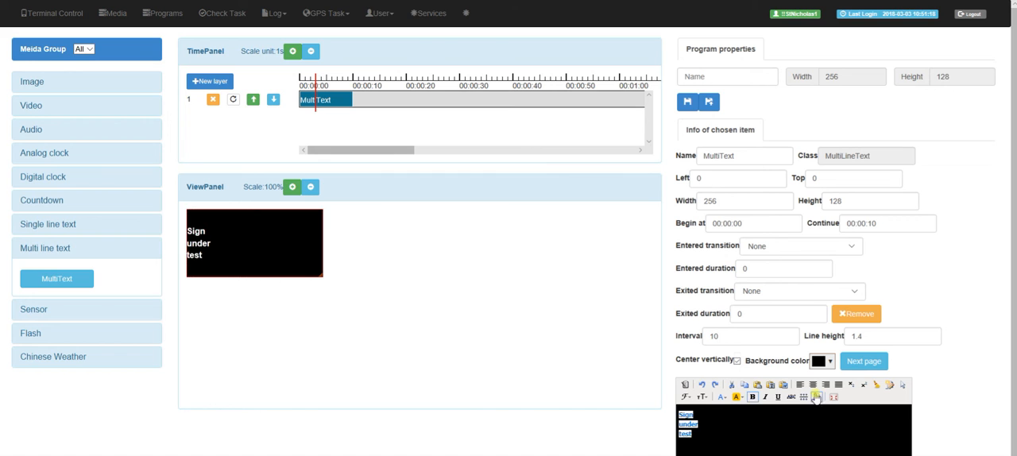
click(703, 397)
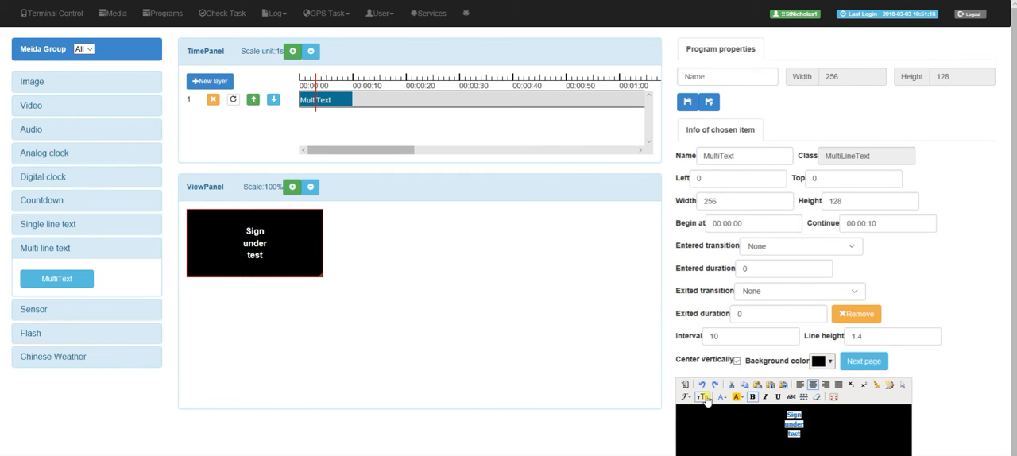
click(720, 397)
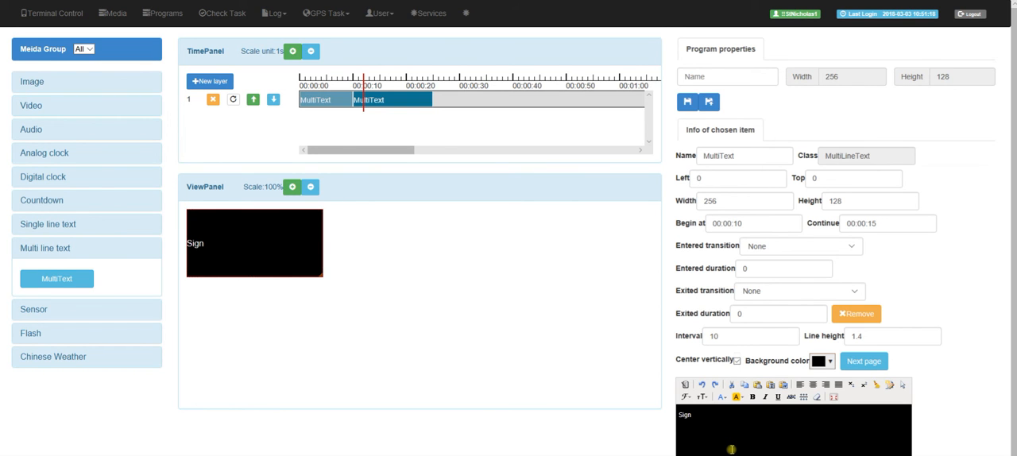
text(under)
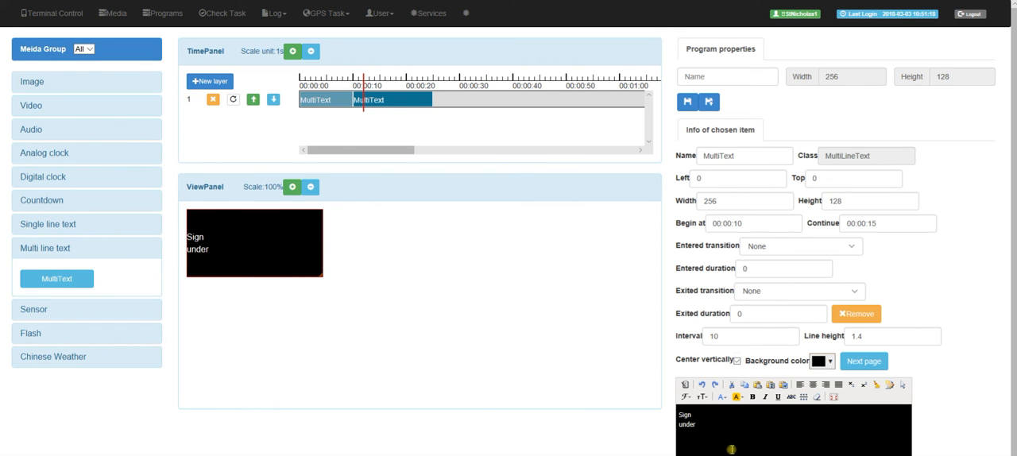
text(test)
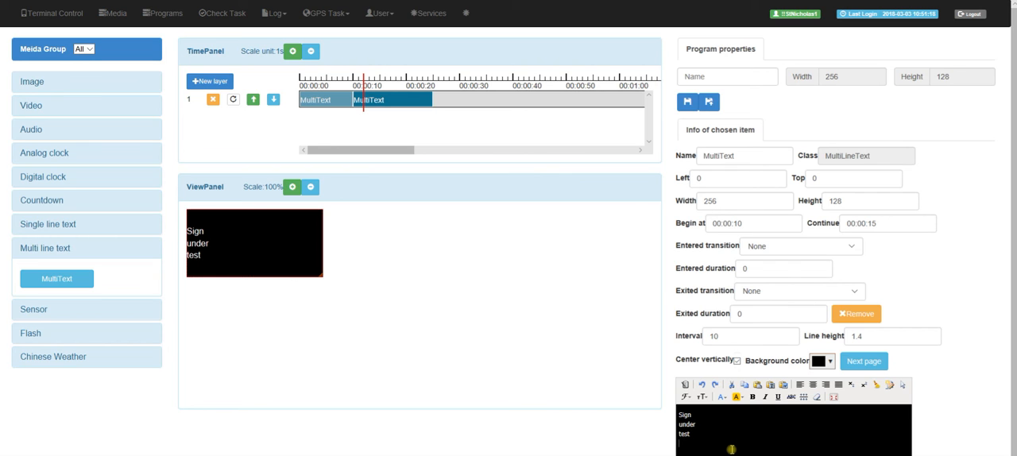
text(test)
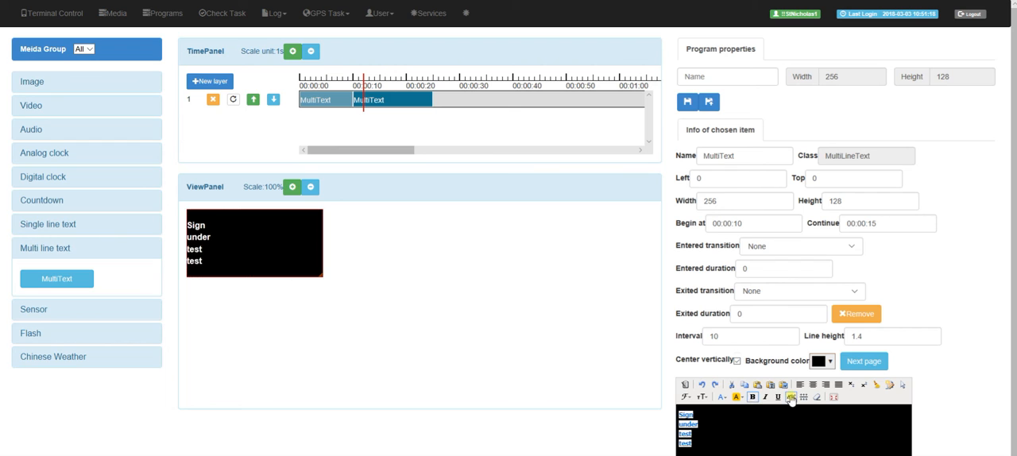
click(790, 397)
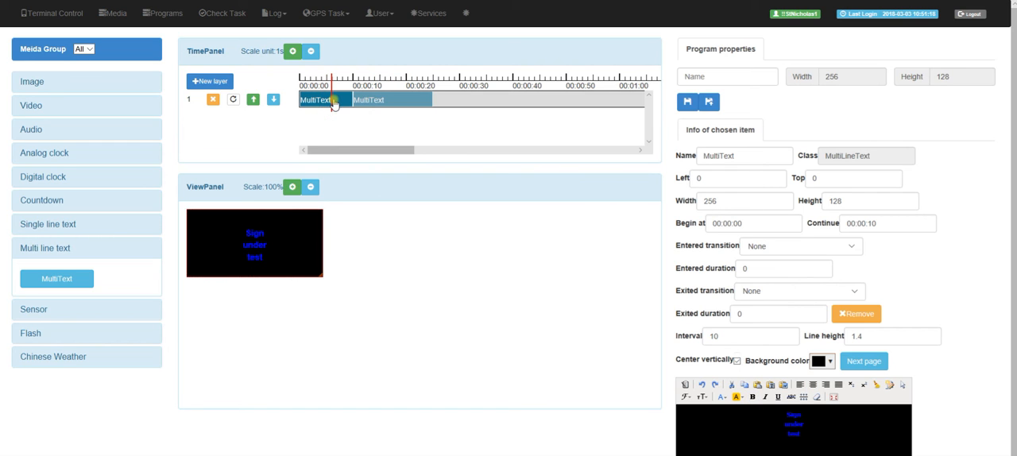
Step: Name the program 'Sign Test 2', save it and dismiss the save-success message
click(728, 76)
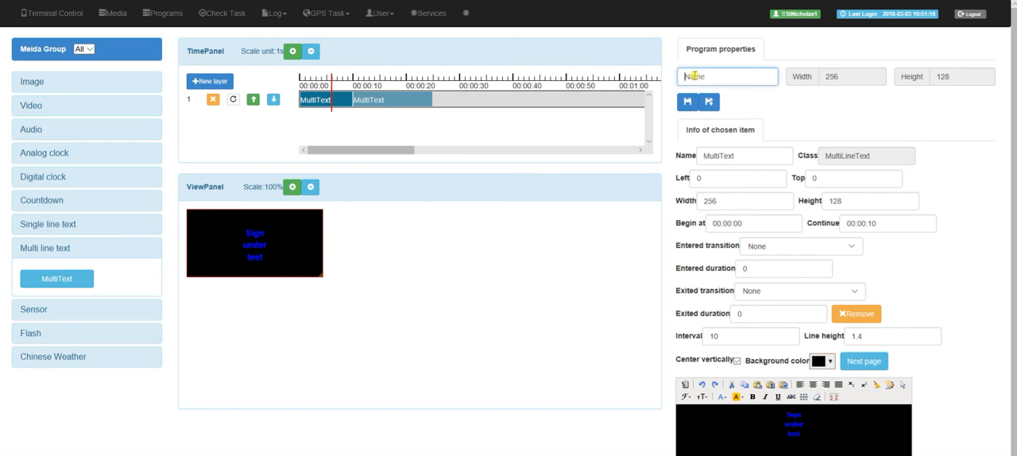
text(Sign Test 2)
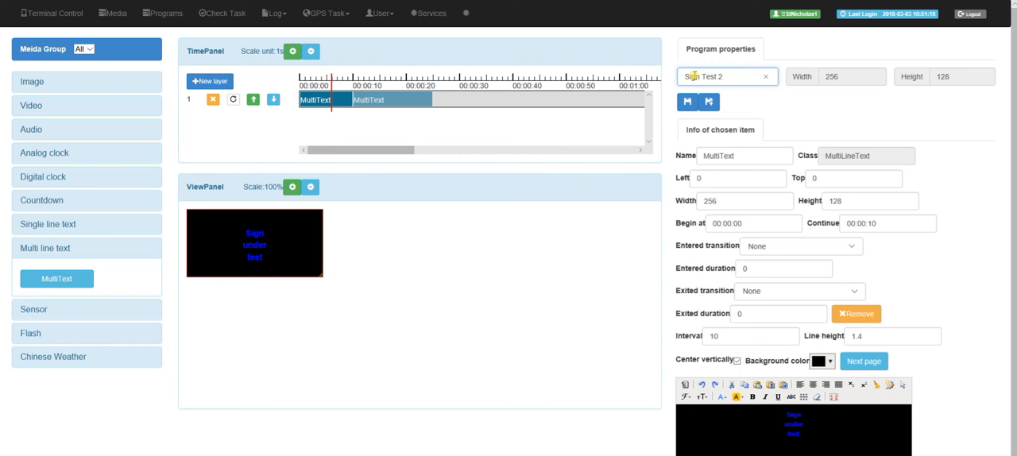
click(687, 101)
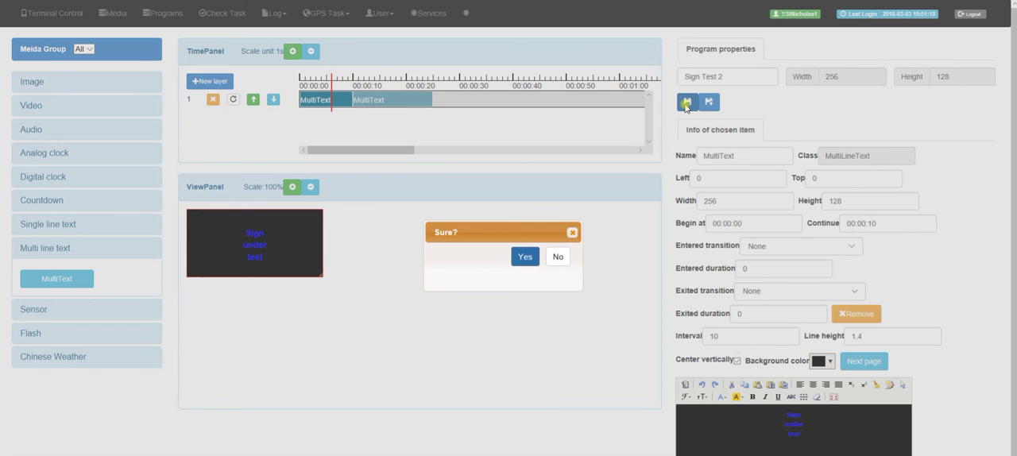
click(525, 256)
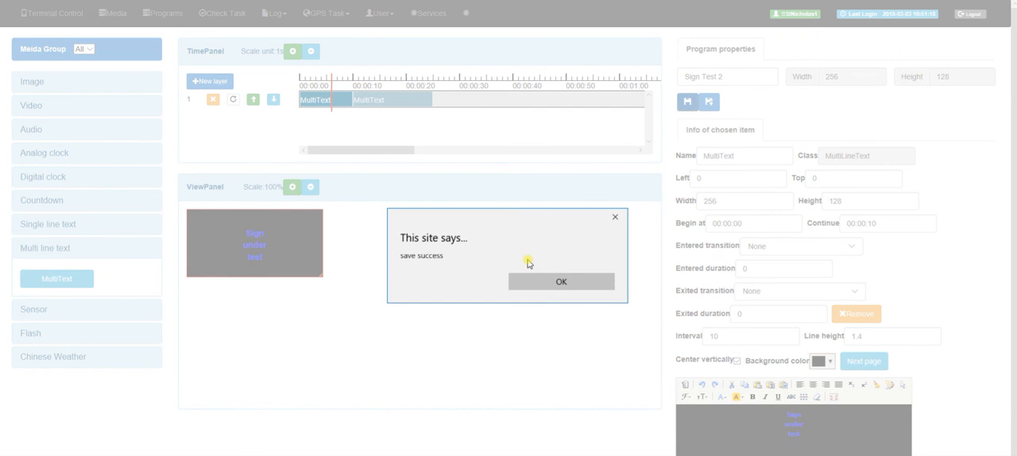
click(561, 282)
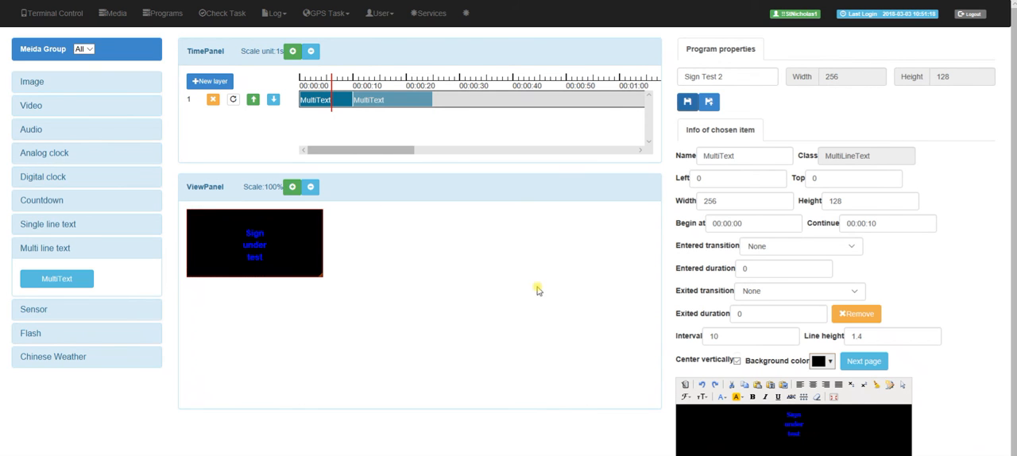
mouse_move(385, 200)
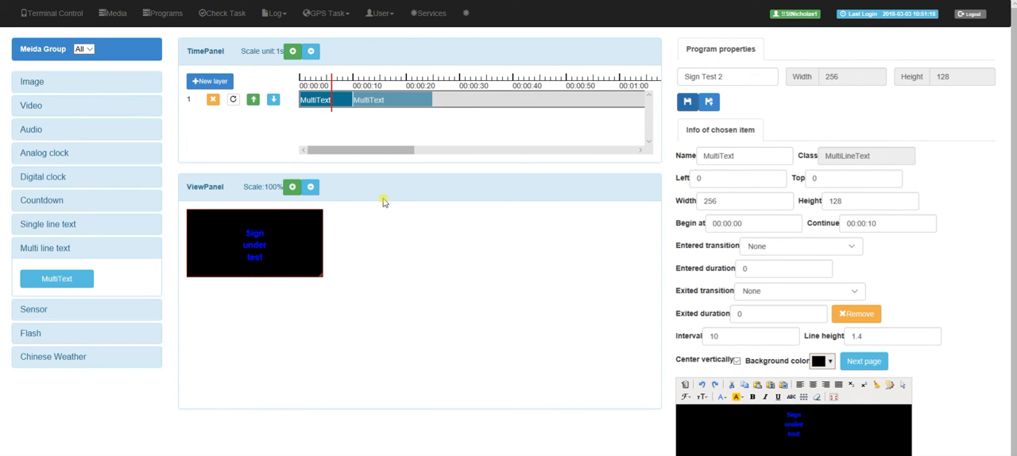
mouse_move(337, 181)
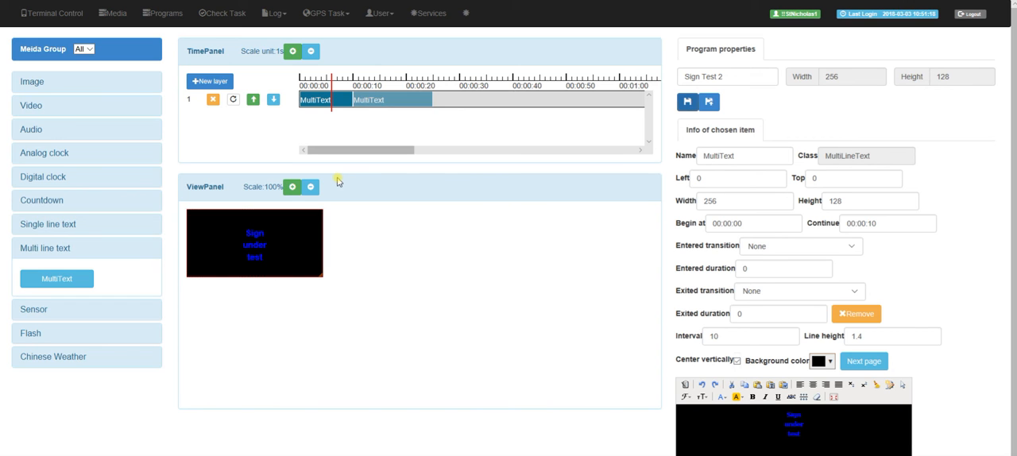
mouse_move(62, 22)
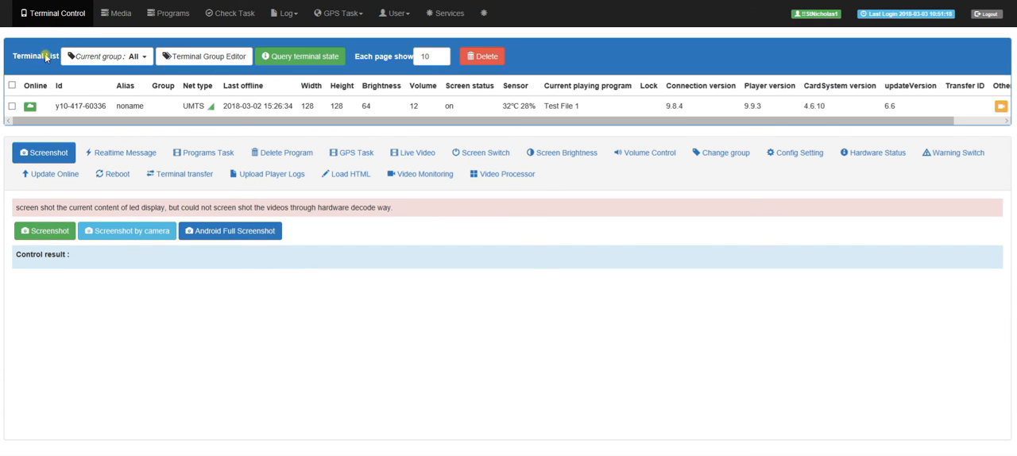
Step: Create a new program task for the selected terminal named 'Test 2 task'
click(12, 105)
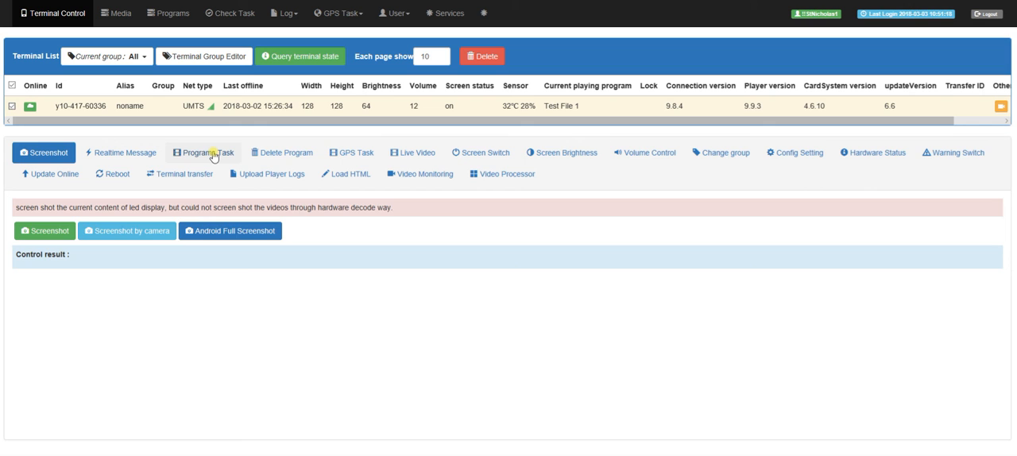
click(203, 153)
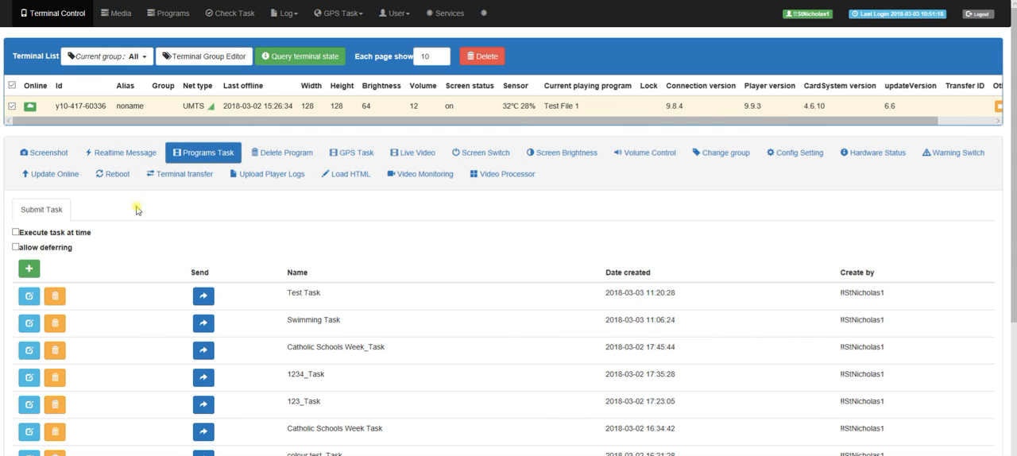
click(29, 268)
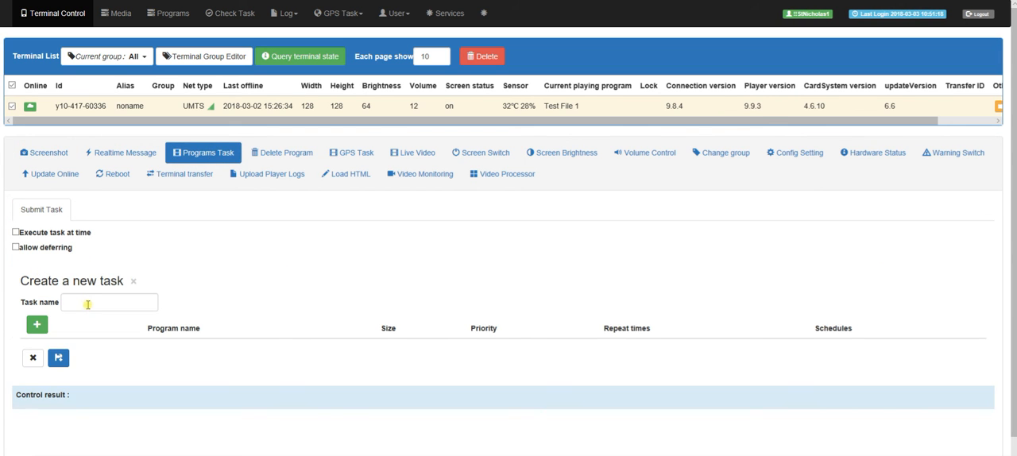
text(Test)
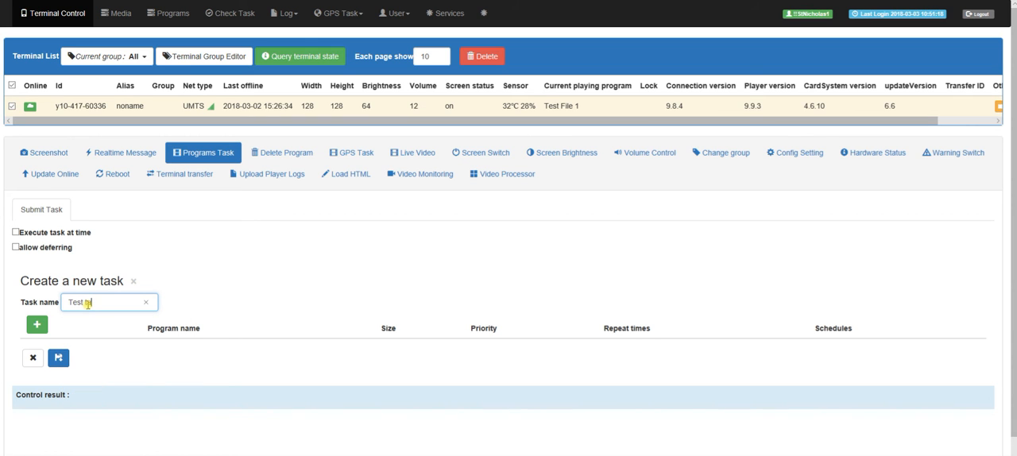
text(task)
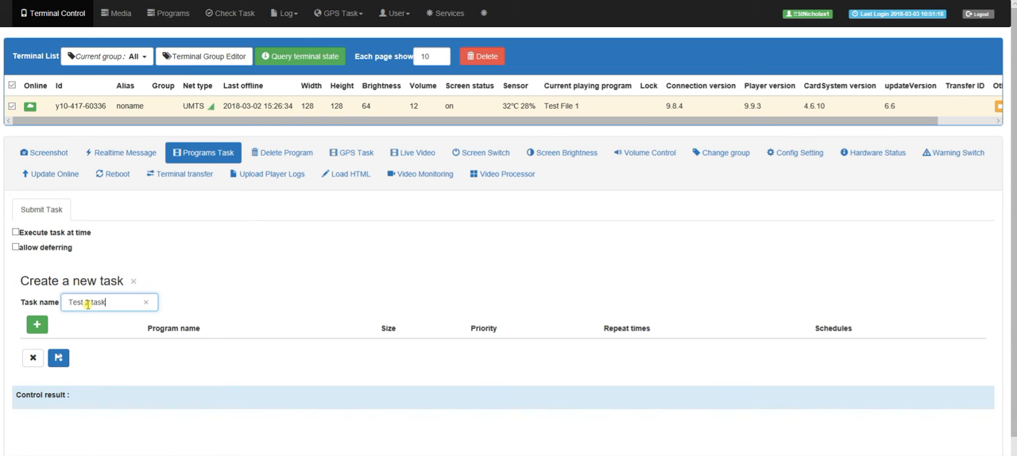
Step: Add the program Sign Test 2 to the task and confirm
click(37, 324)
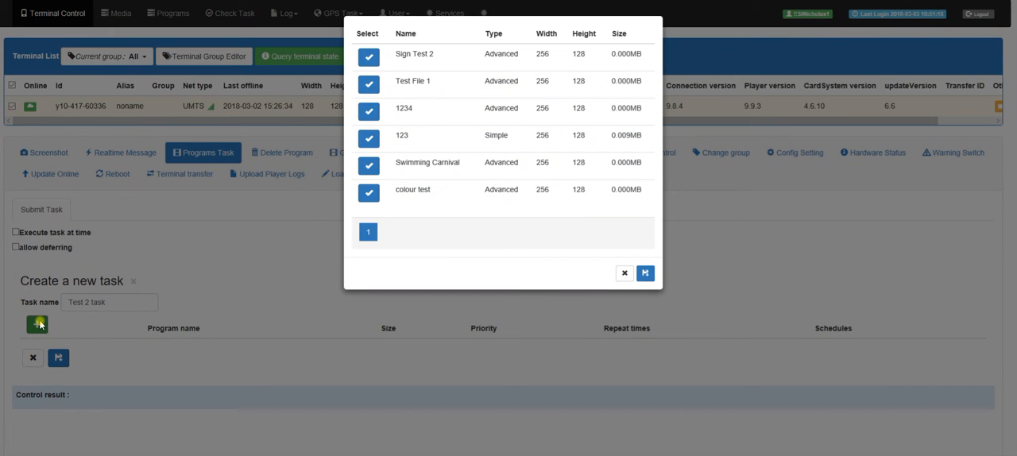
click(369, 57)
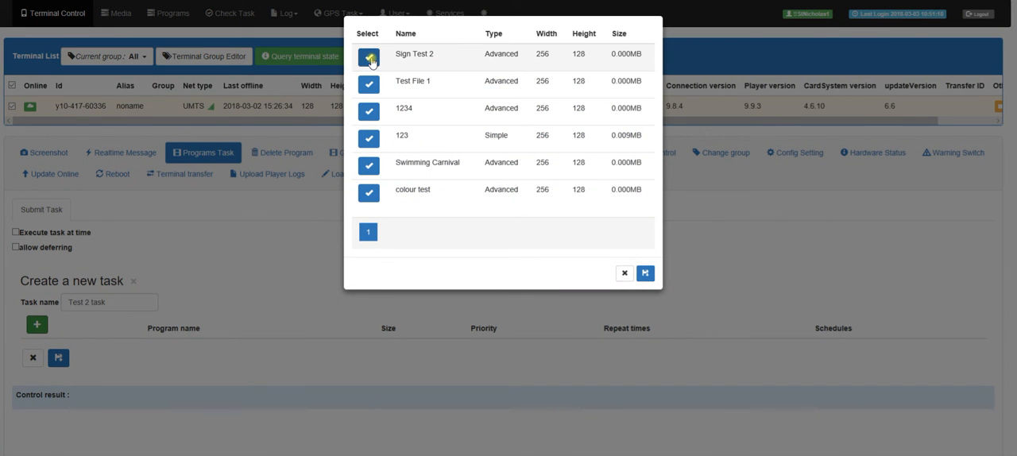
click(645, 274)
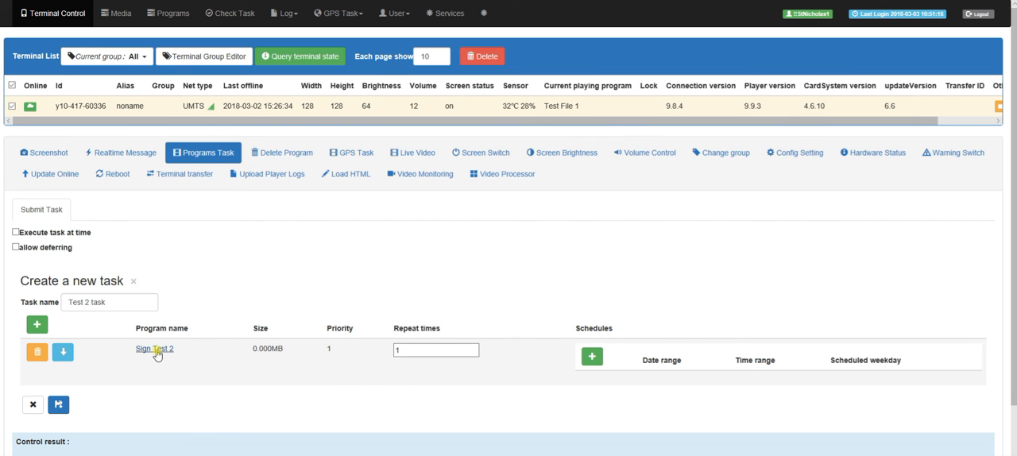
mouse_move(591, 356)
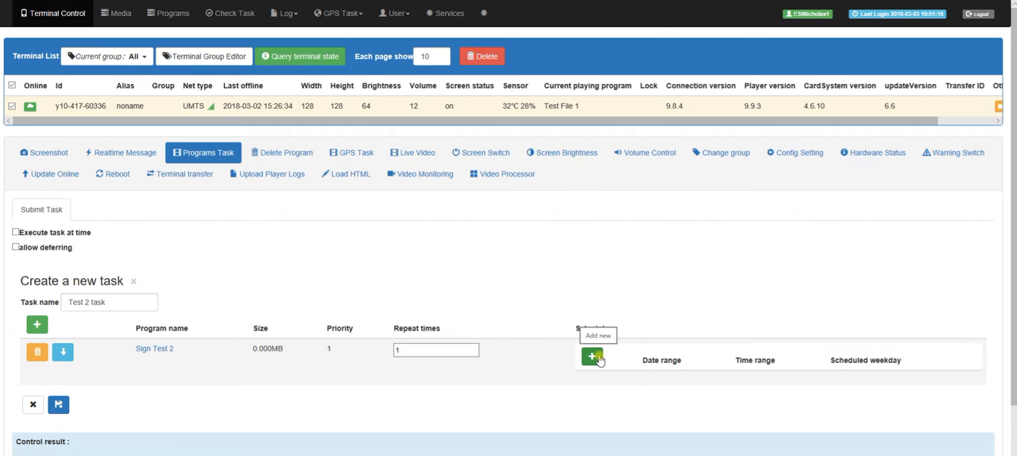
Step: Add a schedule limited to weekdays Monday through Friday
click(591, 356)
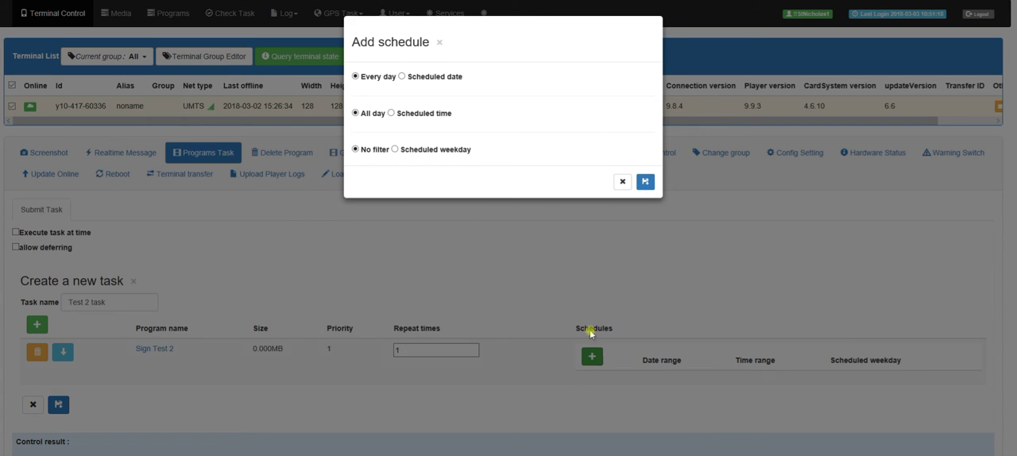
click(397, 150)
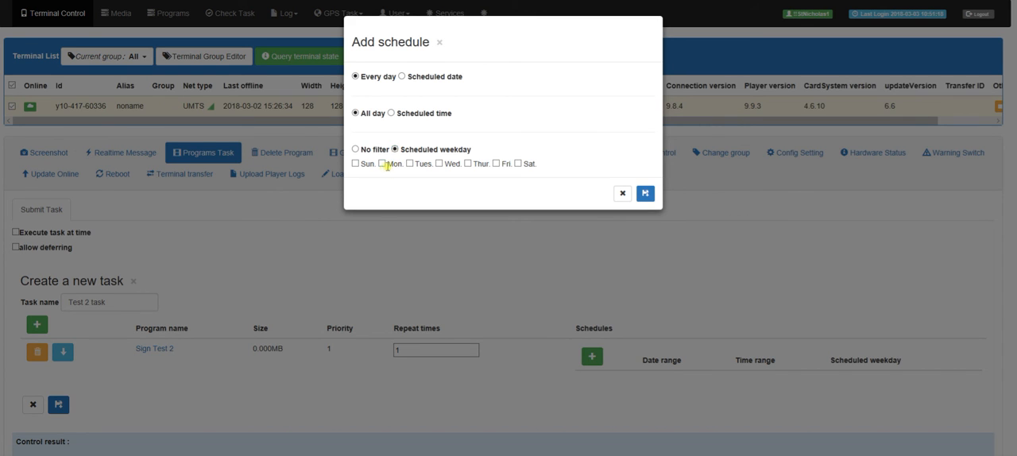
click(439, 163)
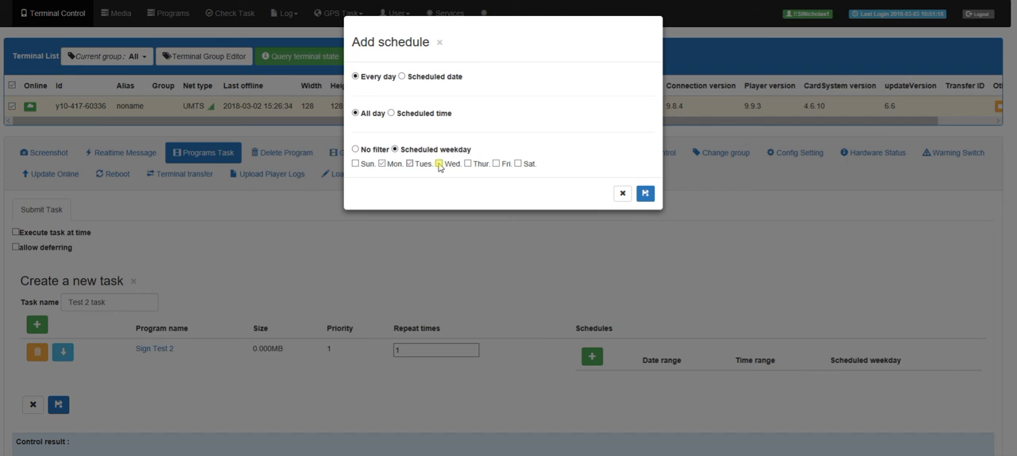
click(497, 164)
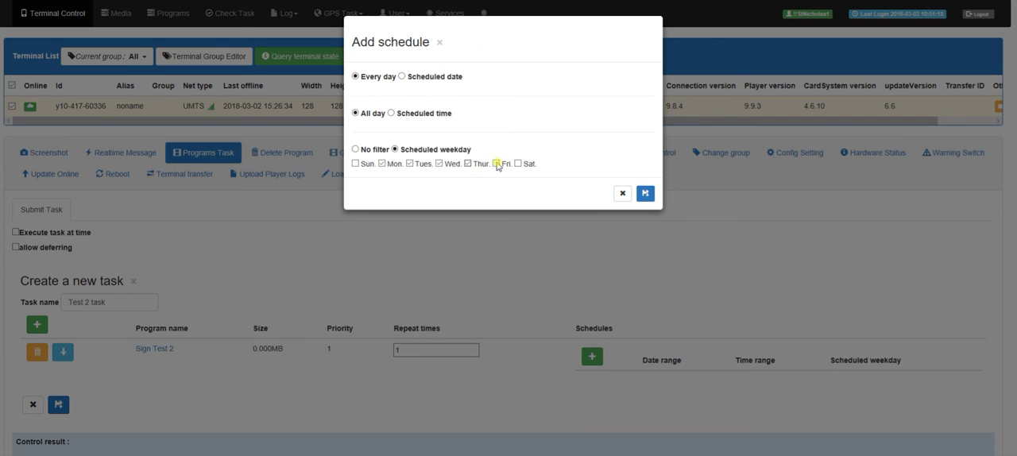
click(496, 162)
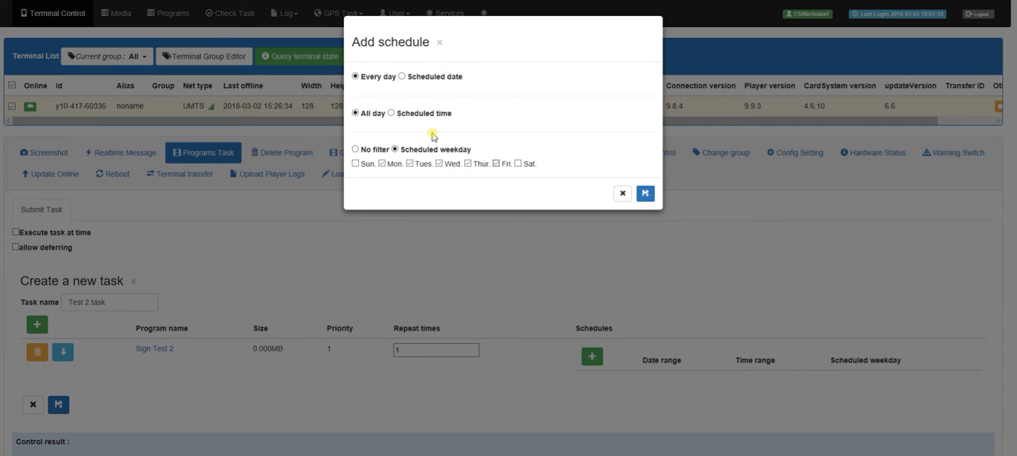
Step: Set the scheduled time range to 07:00–19:30 and confirm the schedule
click(391, 112)
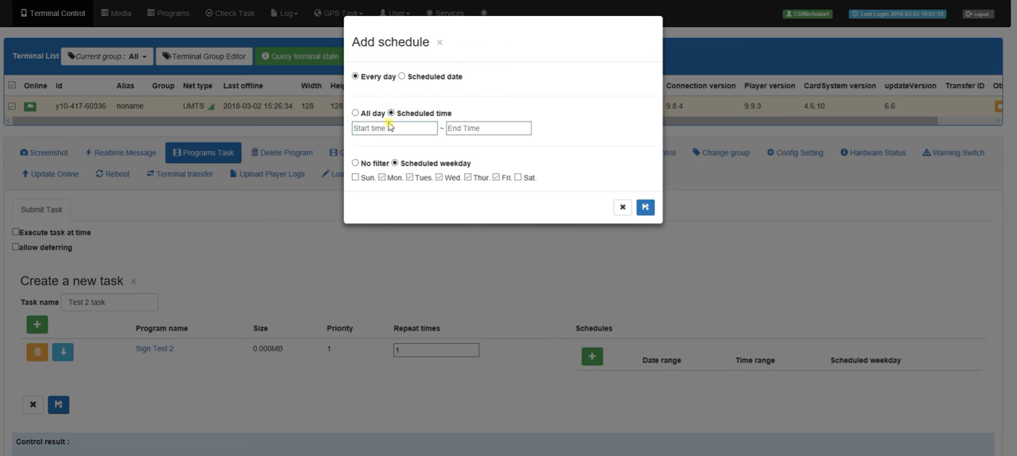
click(394, 128)
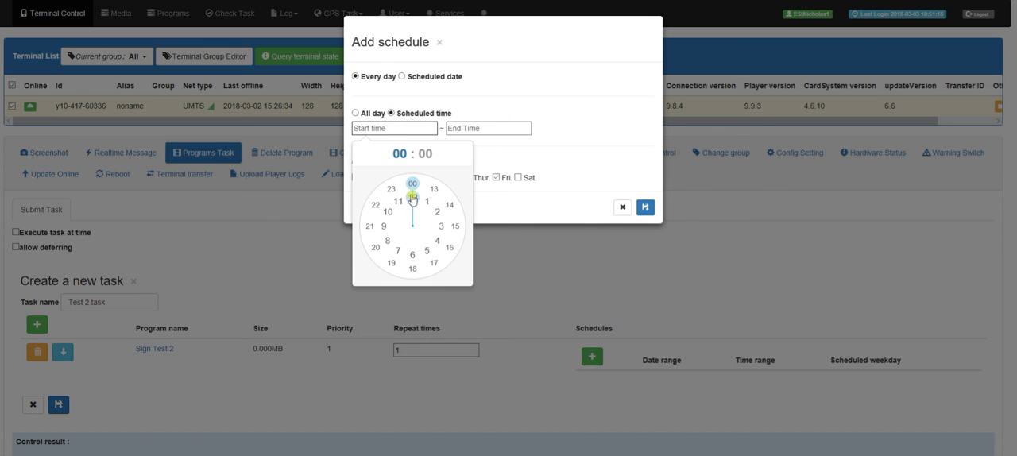
click(397, 252)
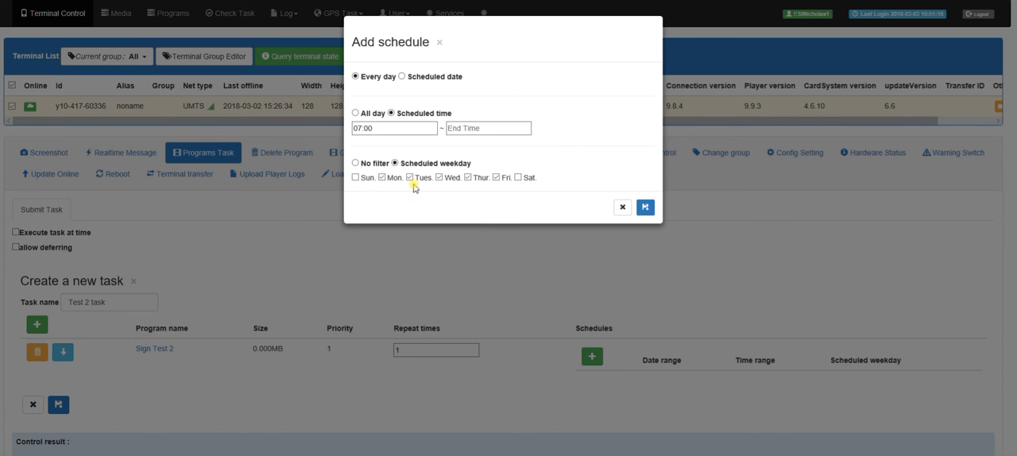
click(488, 128)
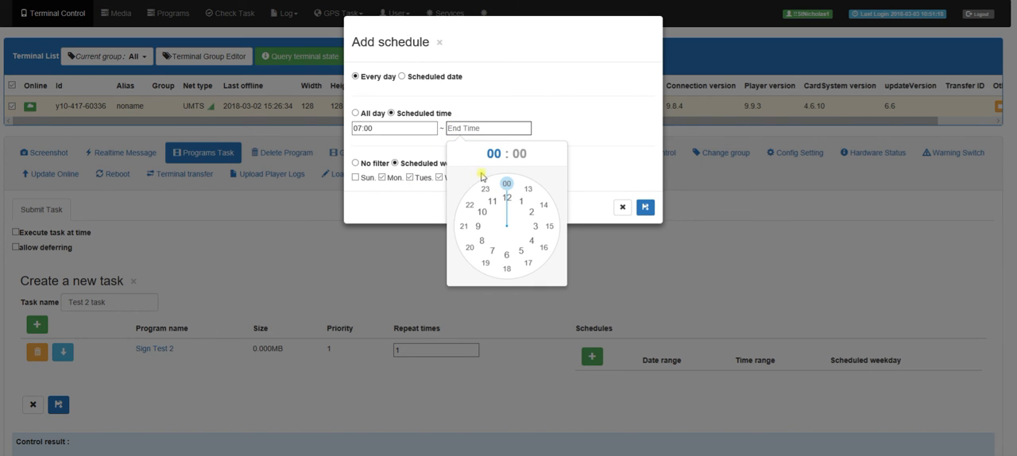
click(527, 188)
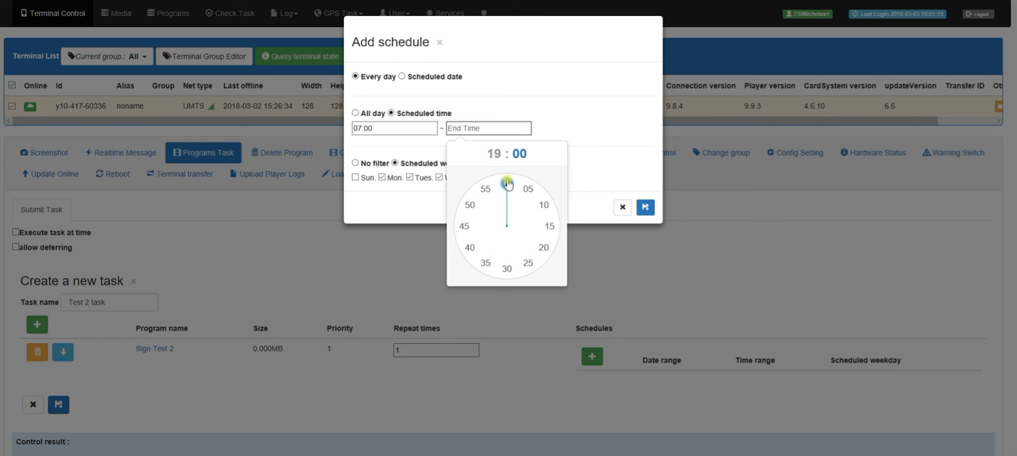
click(505, 267)
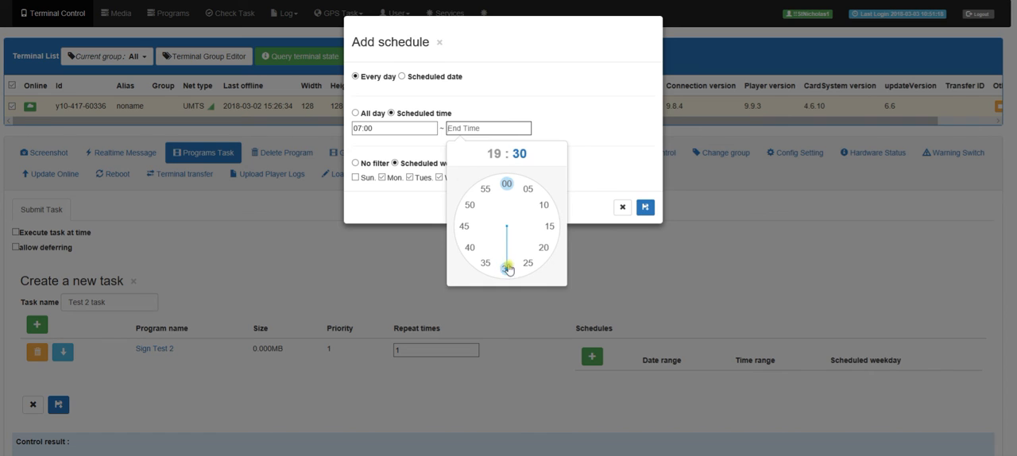
click(646, 207)
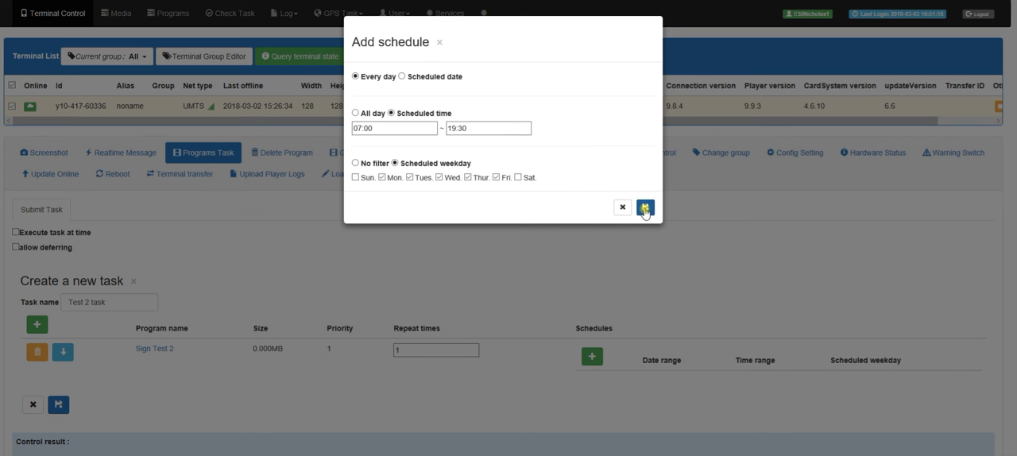
click(645, 207)
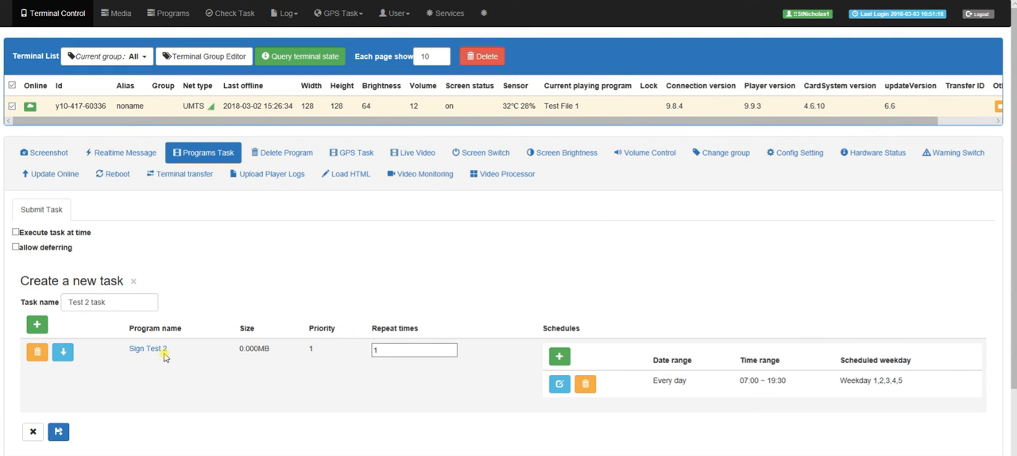
mouse_move(757, 391)
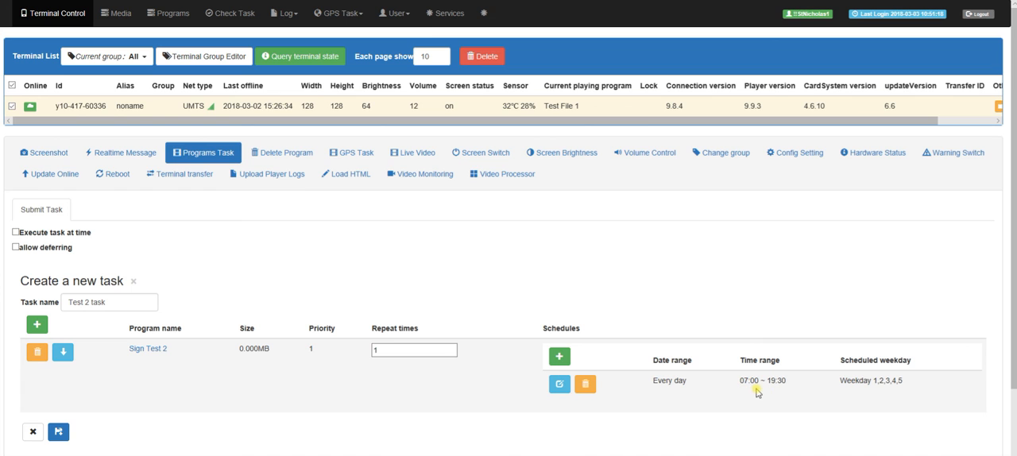
mouse_move(772, 388)
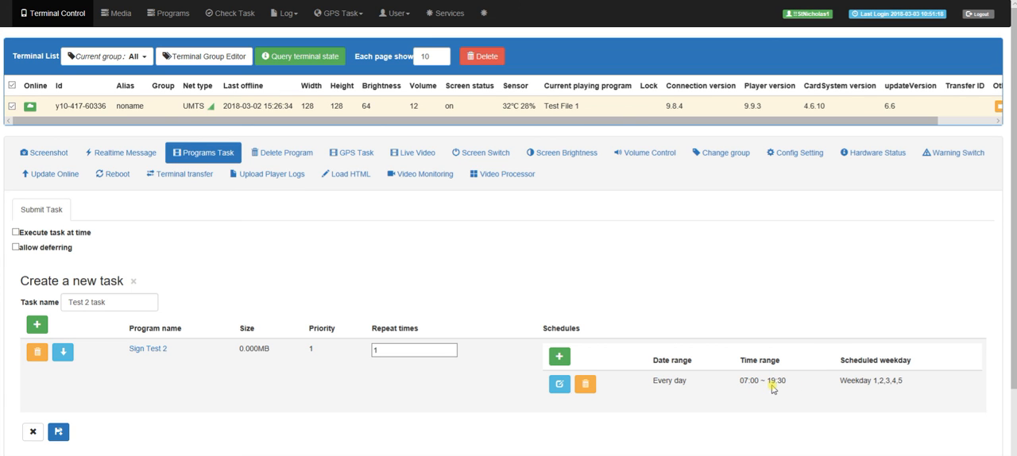
mouse_move(54, 418)
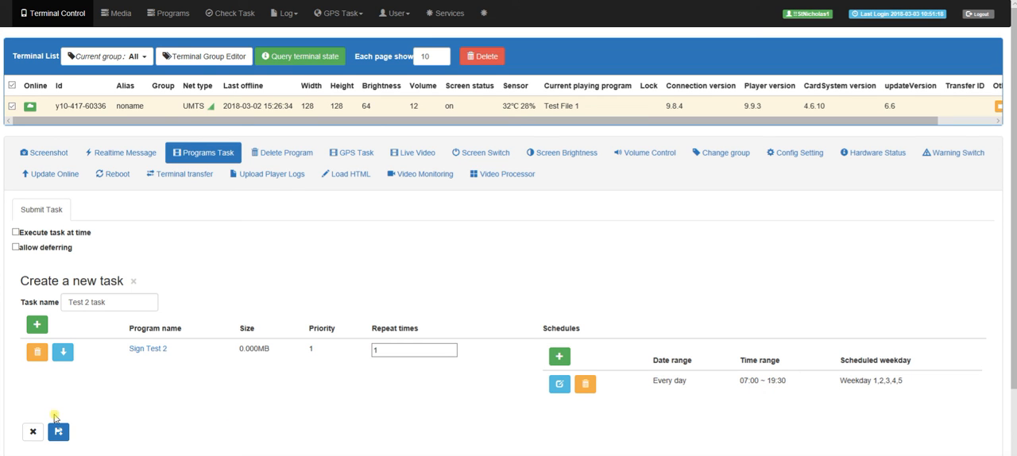
mouse_move(57, 432)
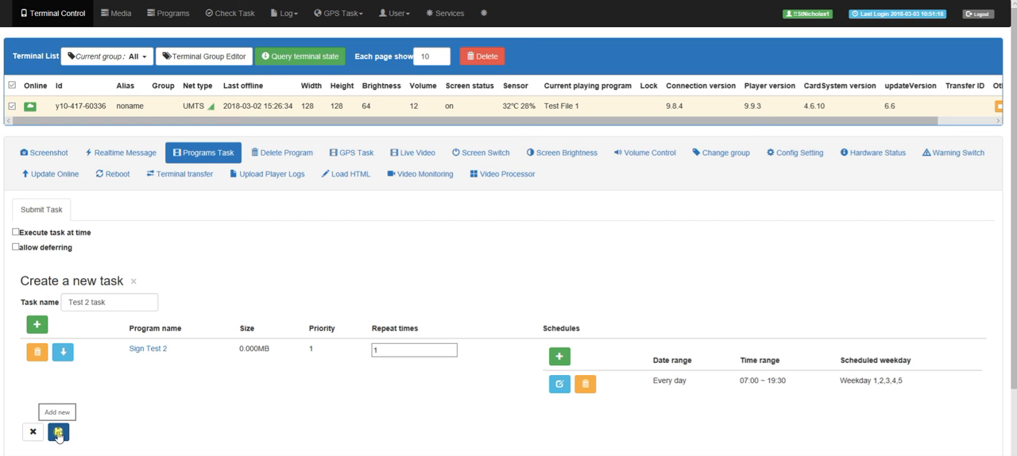
Step: Save Test 2 task and send it to the sign
click(57, 433)
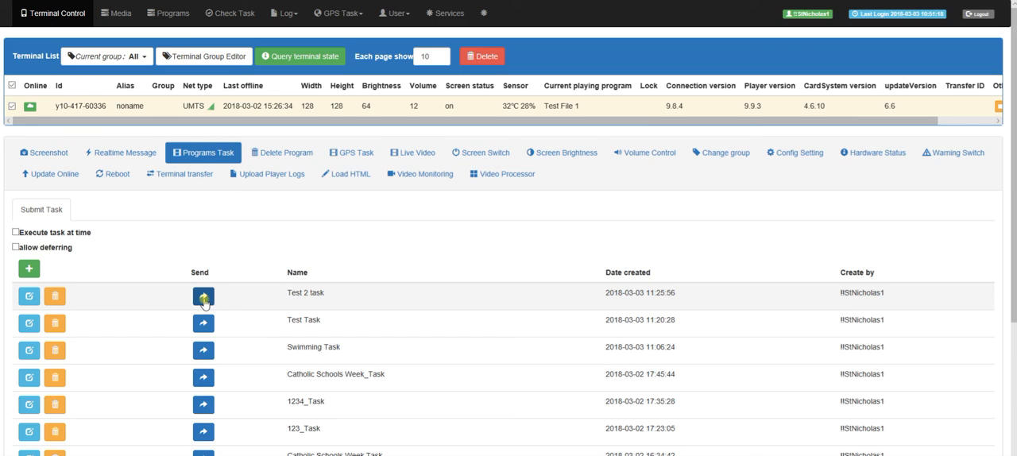
click(203, 297)
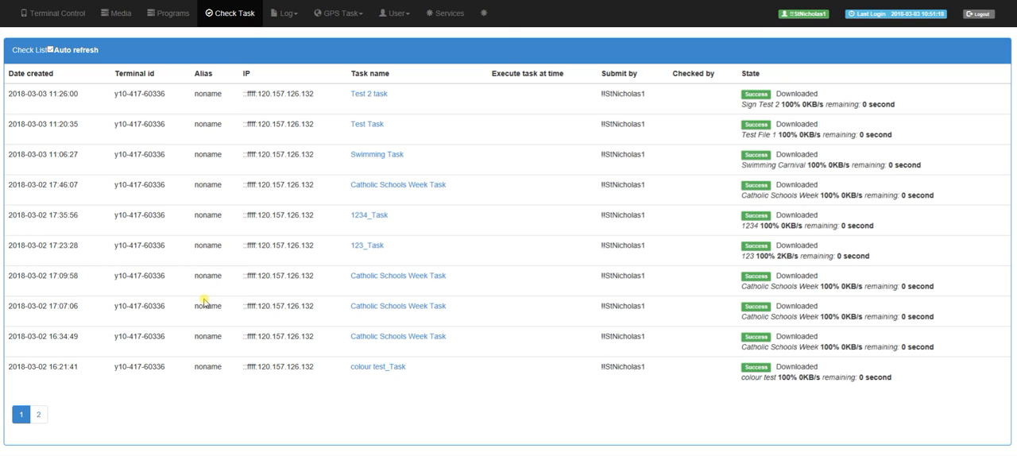
mouse_move(70, 30)
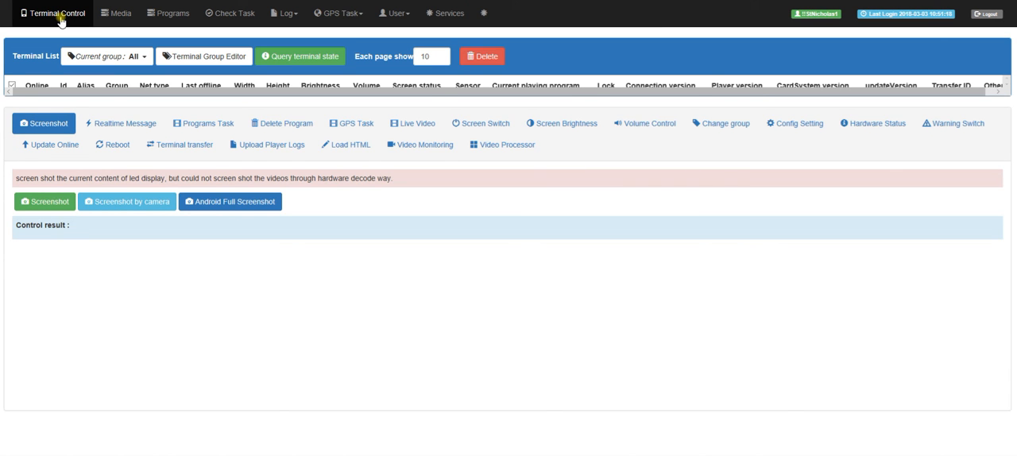
Step: Query the terminal state until Sign Test 2 shows as the current playing program
click(300, 56)
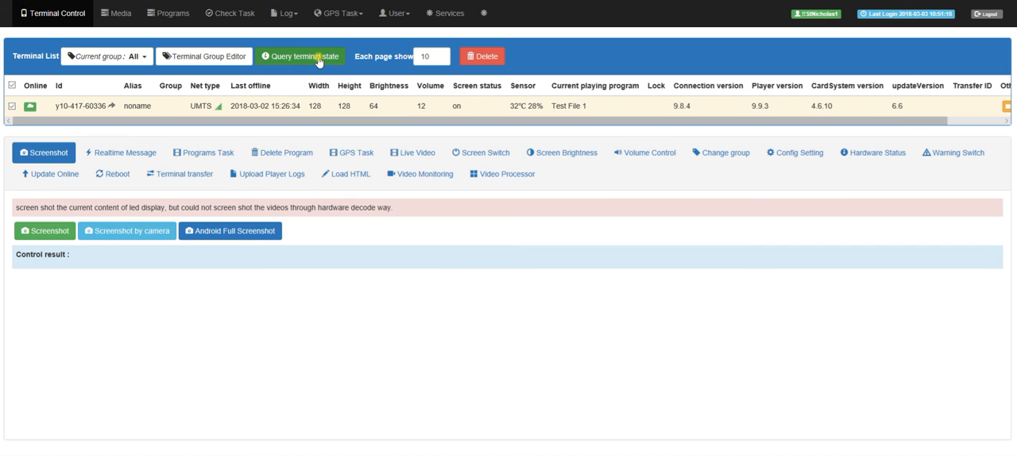
click(301, 55)
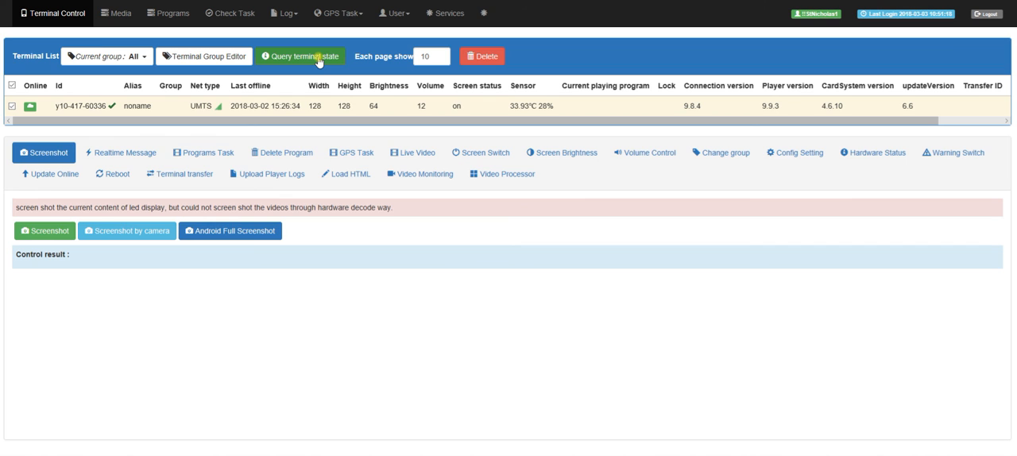
click(299, 56)
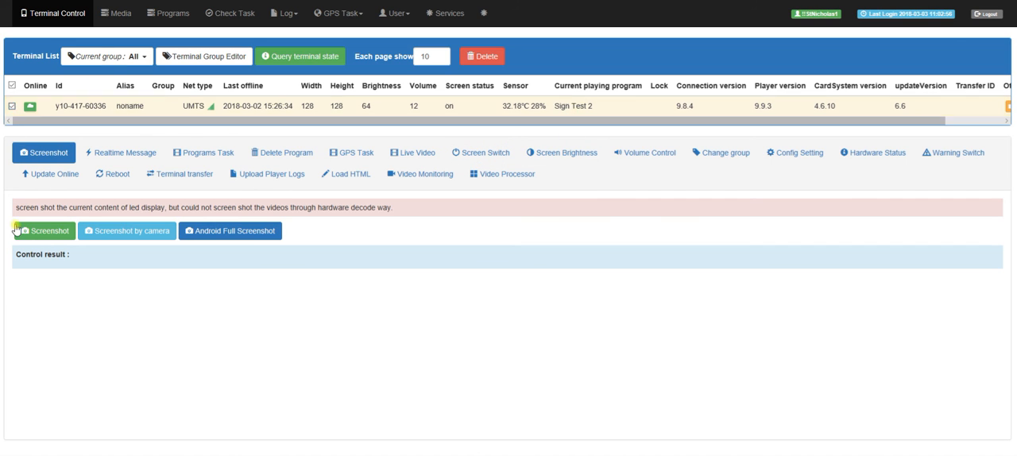
Step: Capture screenshots of the sign confirming Sign Test 2 is playing
click(45, 230)
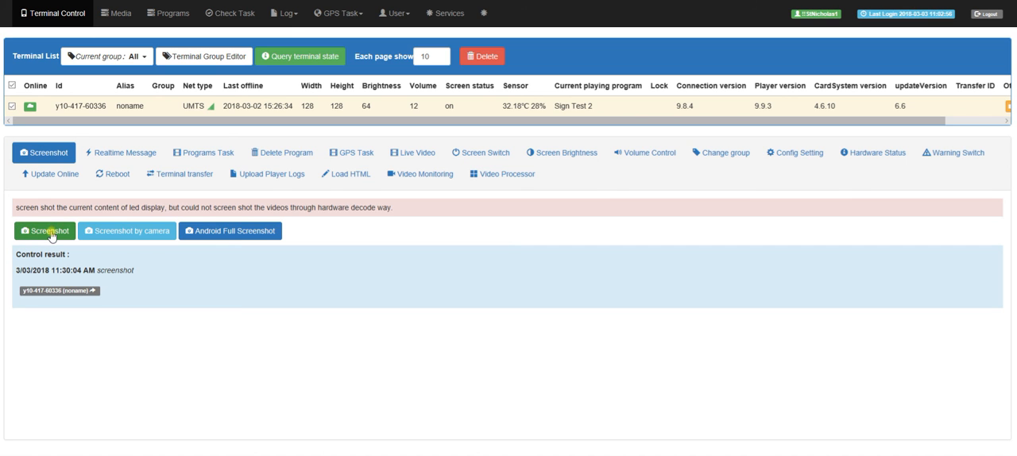
click(45, 231)
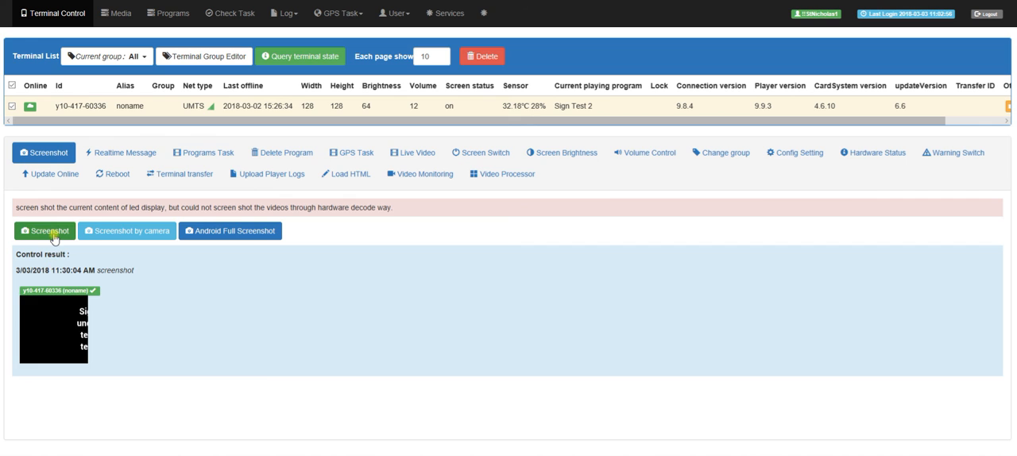
click(45, 230)
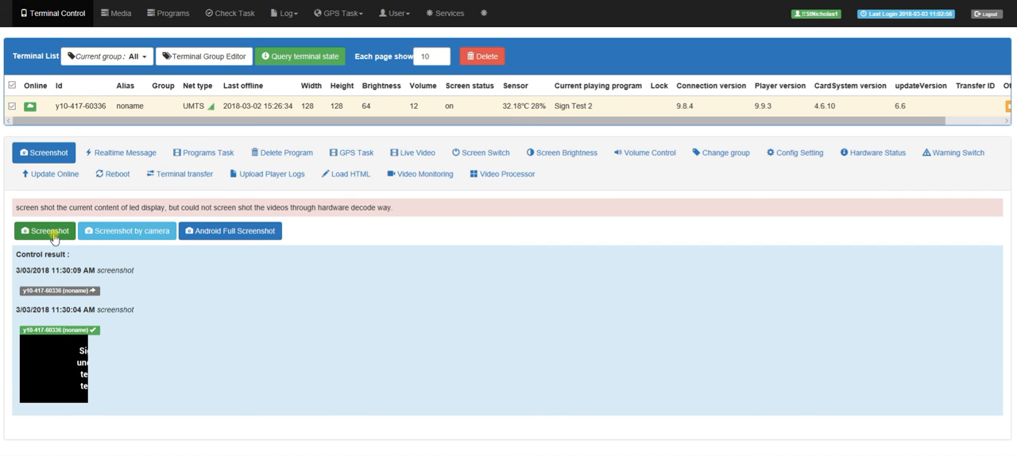
click(44, 232)
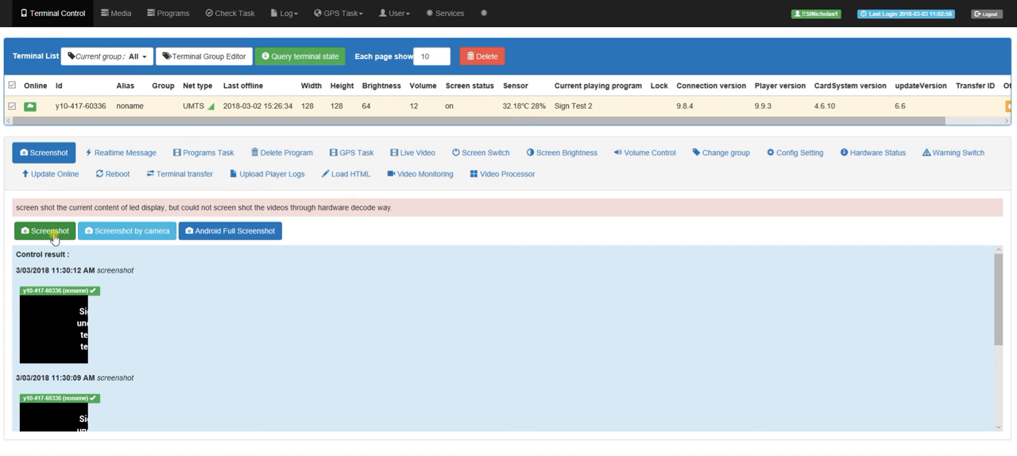